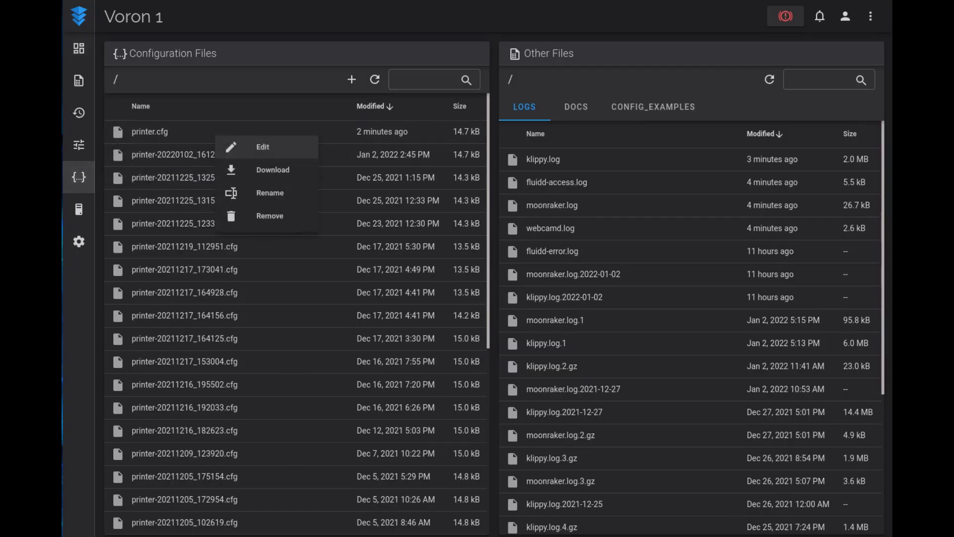
Step: Open printer.cfg in the editor and scroll past [fan_generic exhaust_fan] to the Thermals section
left_click(262, 146)
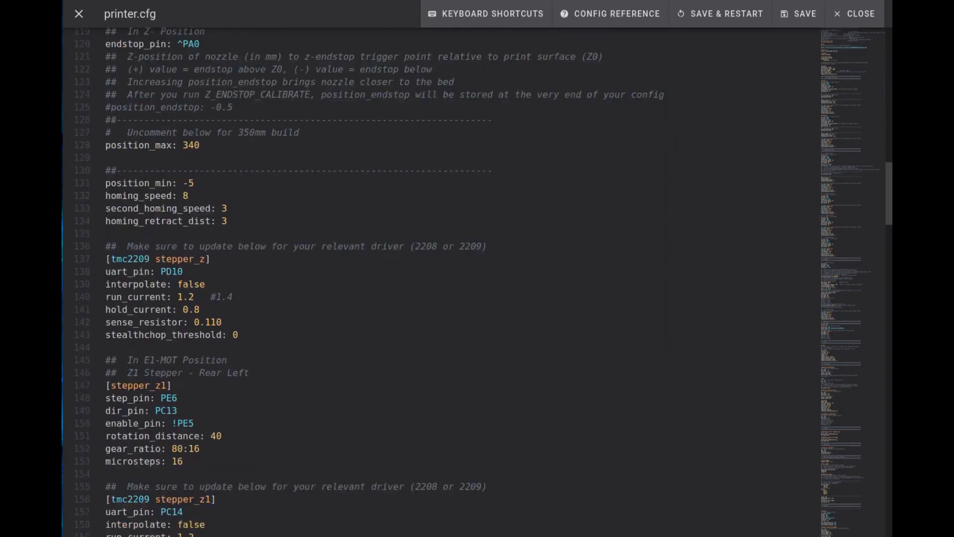
scroll("down", 3)
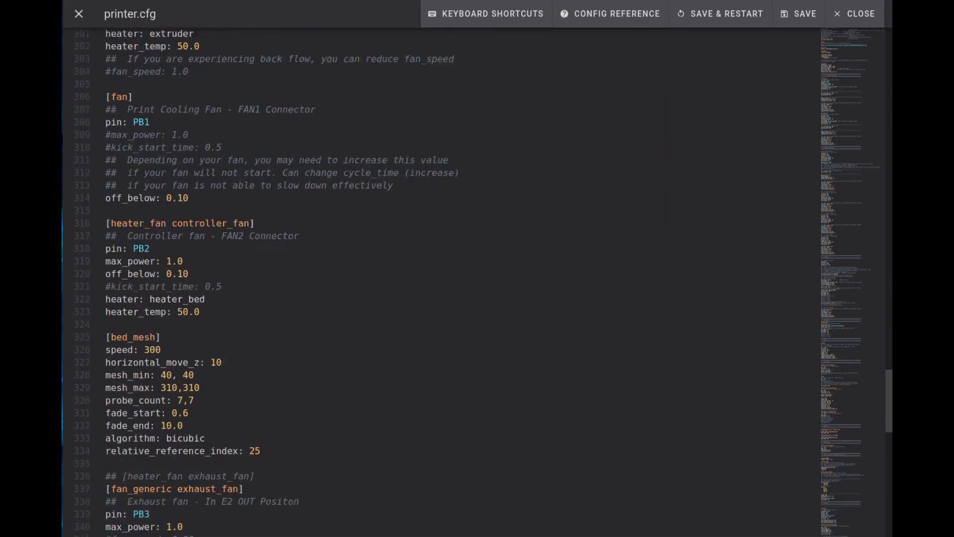
scroll("down", 3)
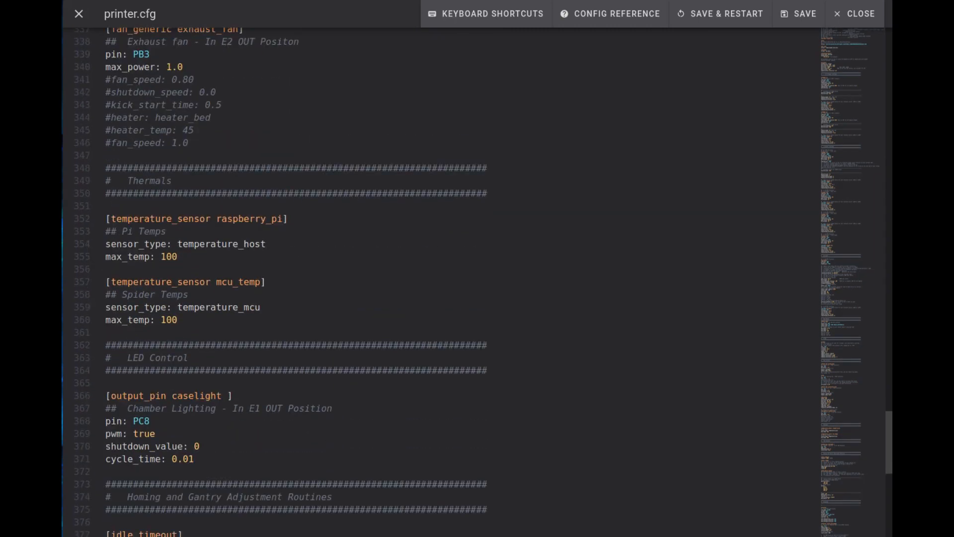
scroll("down", 3)
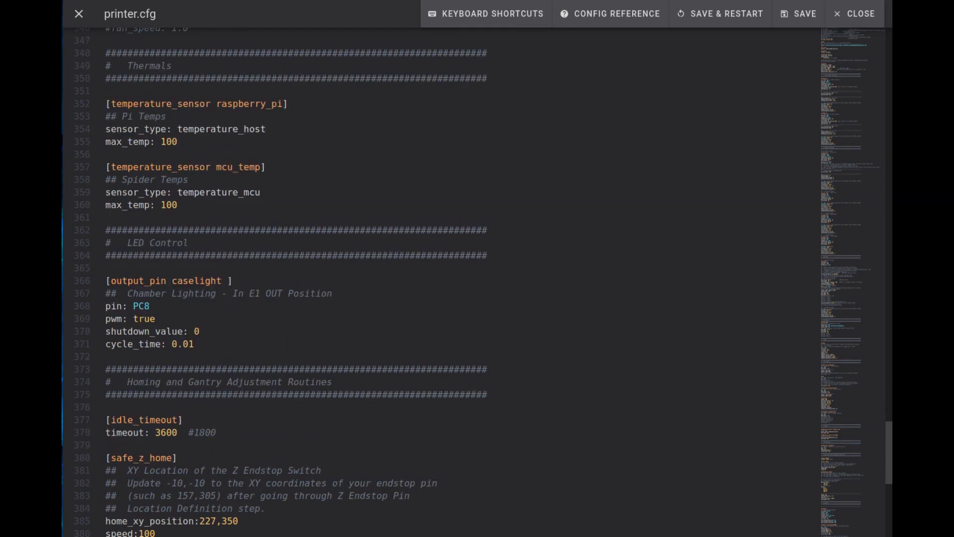
Step: Highlight the Raspberry Pi and MCU [temperature_sensor] blocks, including the Pi max_temp line, then close the editor
left_click(176, 204)
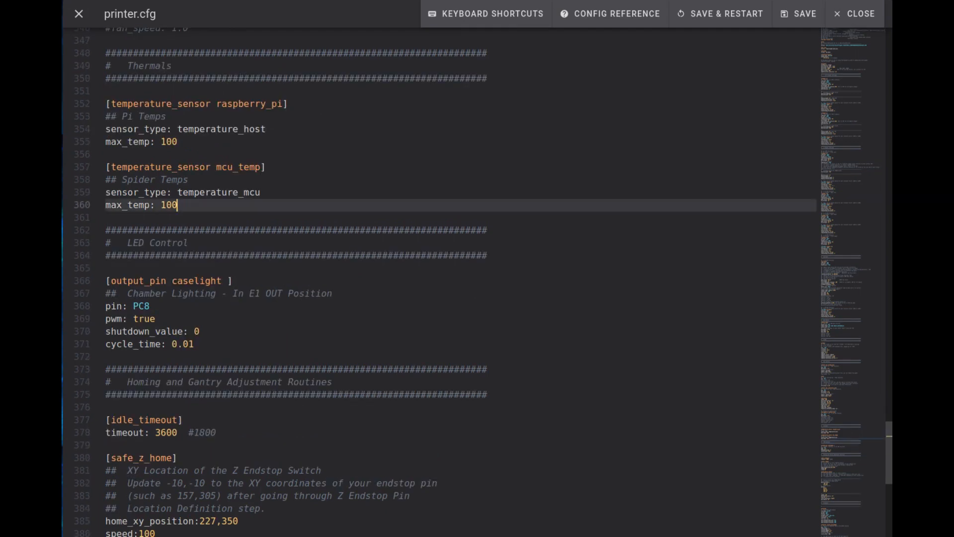
left_click_drag(106, 53, 176, 205)
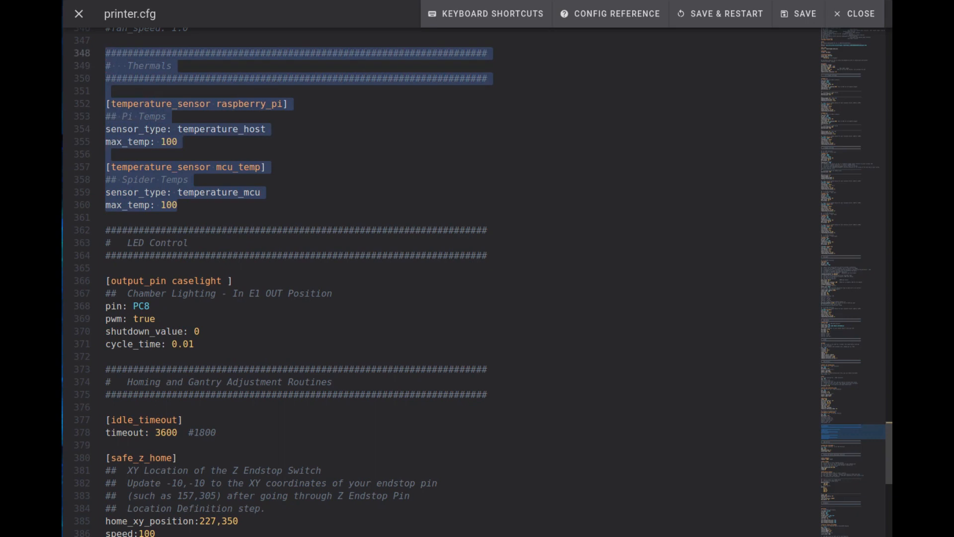
left_click(109, 154)
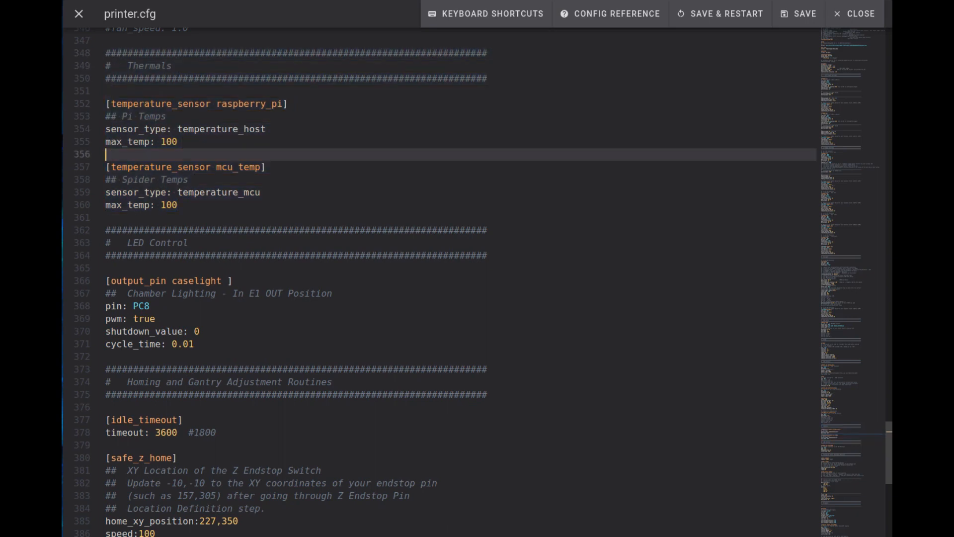
double_click(197, 103)
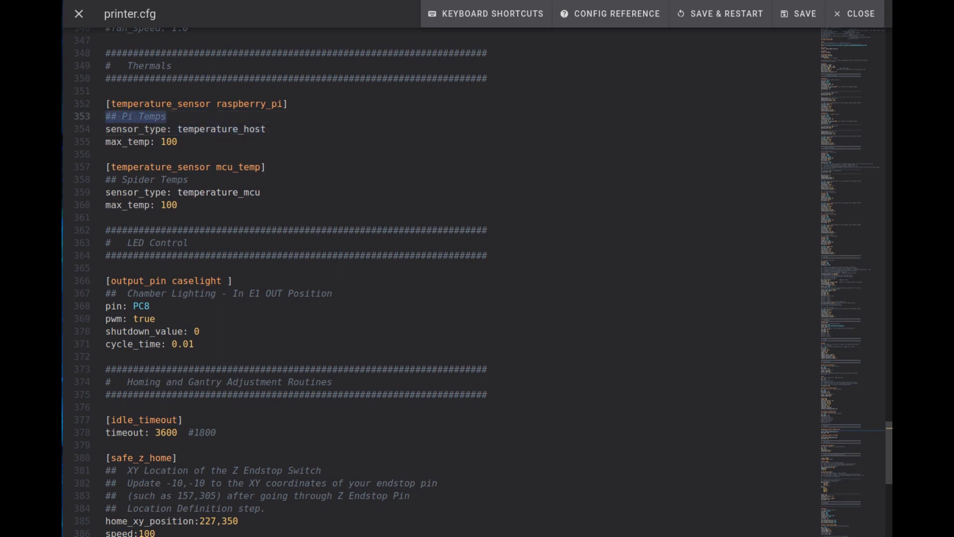
left_click(185, 128)
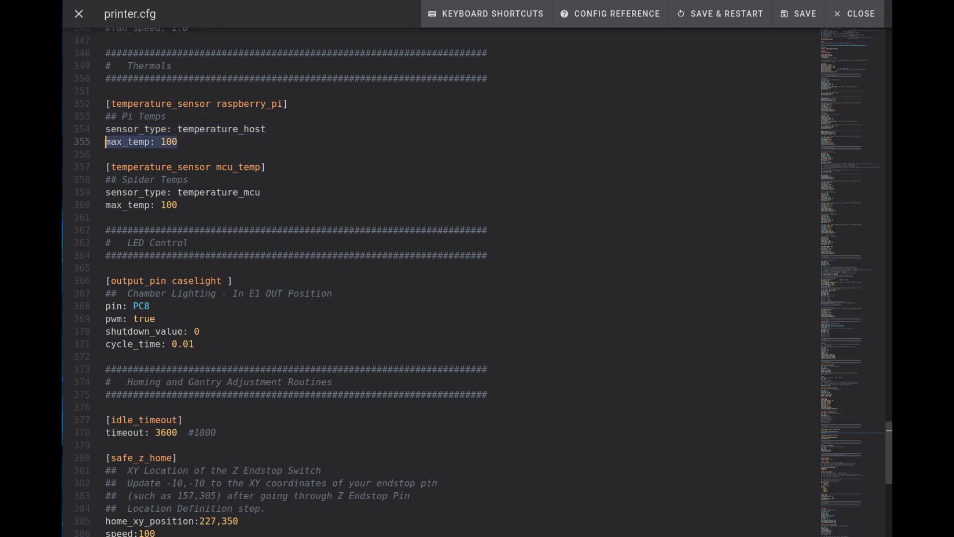
left_click(265, 167)
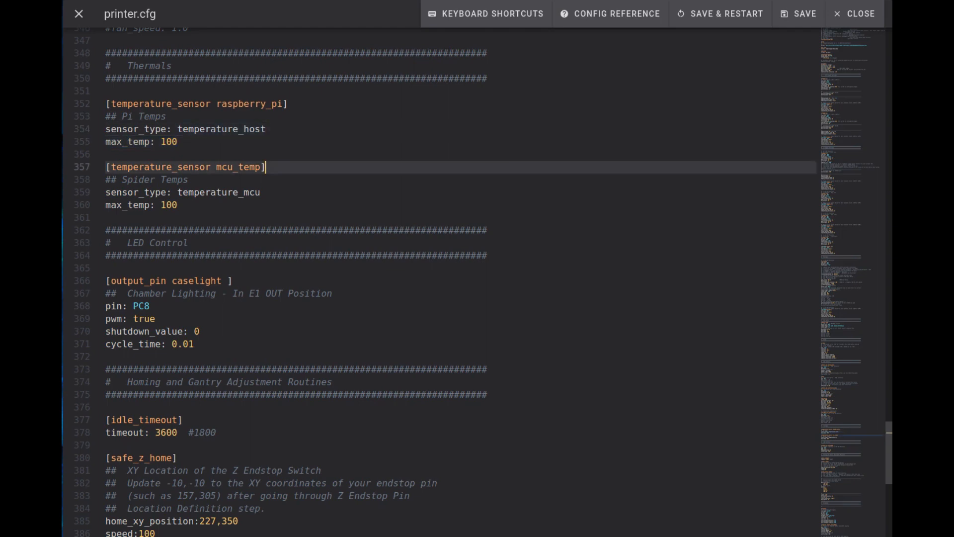
double_click(185, 167)
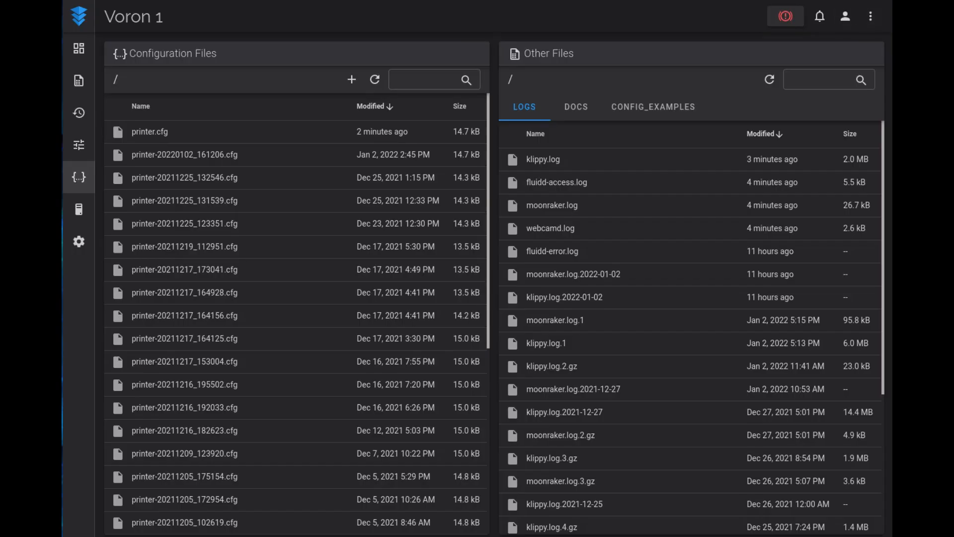
mouse_move(78, 49)
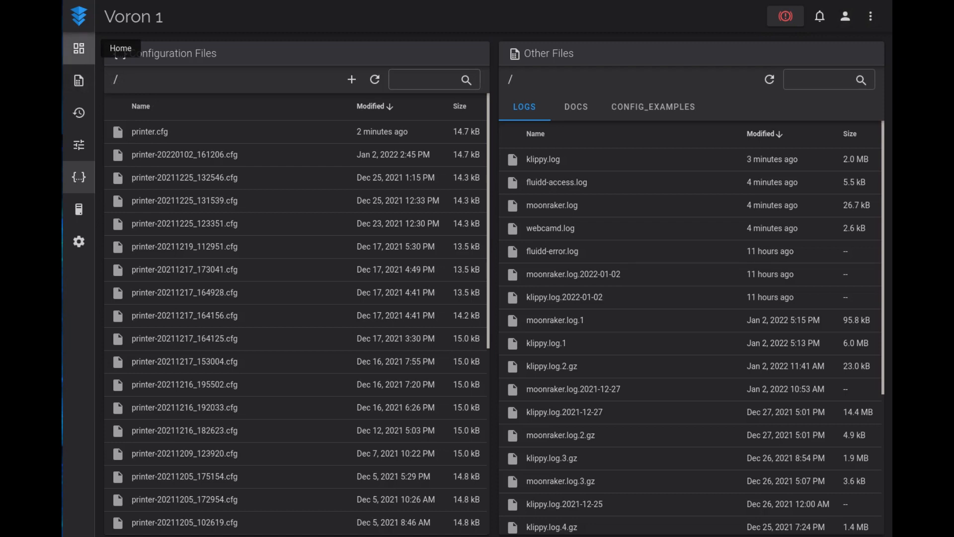
left_click(78, 49)
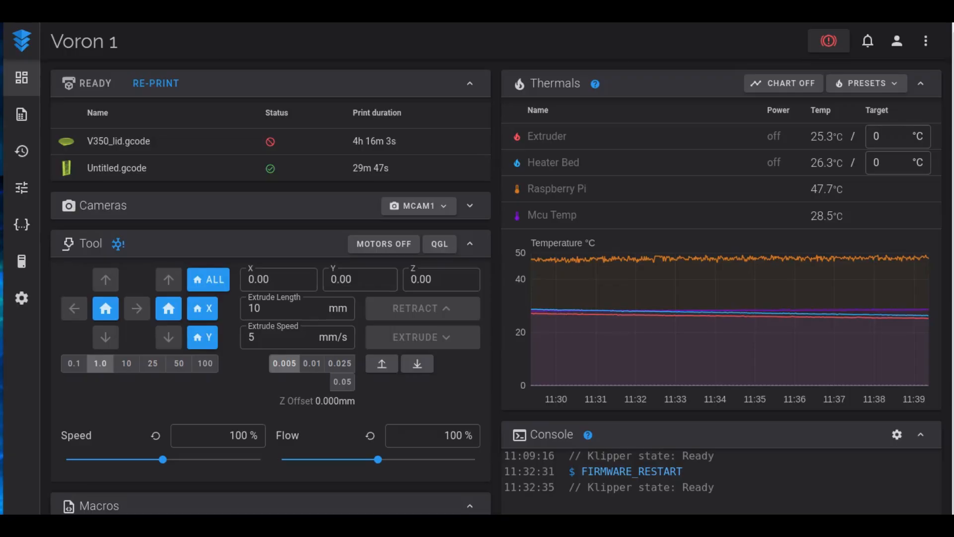
mouse_move(22, 225)
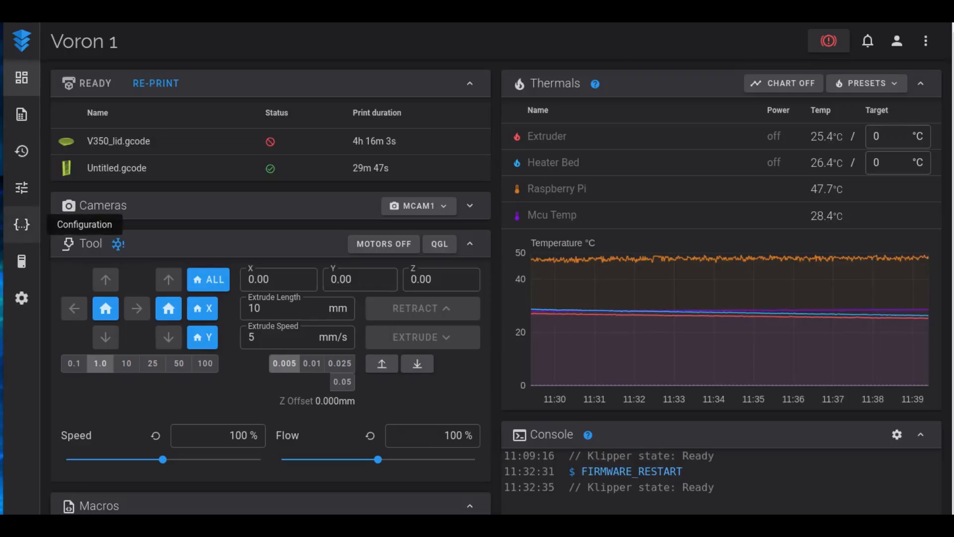
Step: Reopen printer.cfg from Configuration Files and scroll down past the [extruder] section
left_click(22, 225)
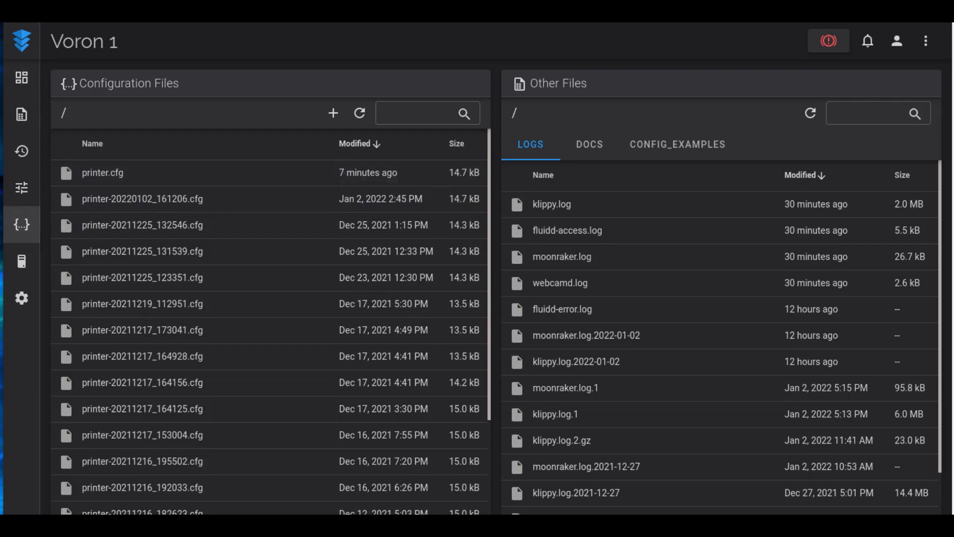
left_click(102, 172)
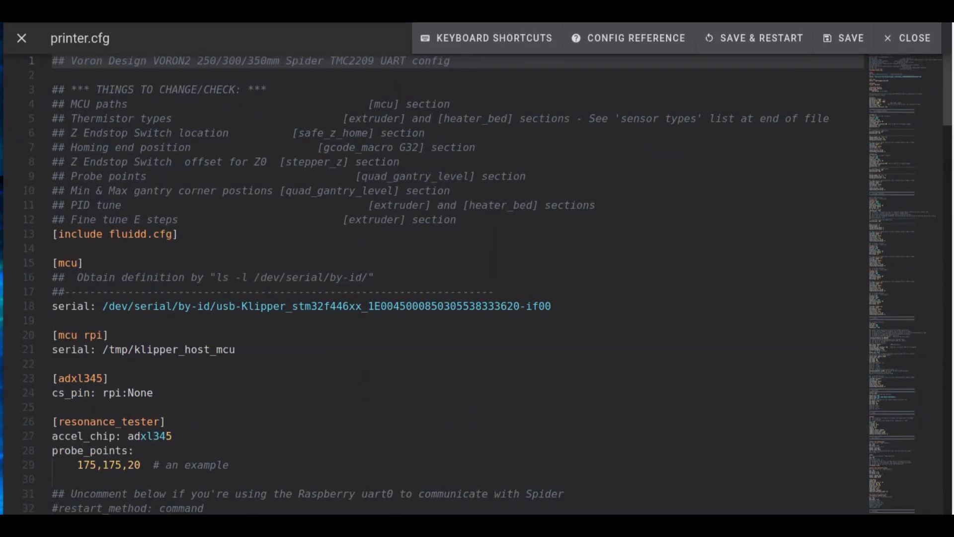
scroll("down", 3)
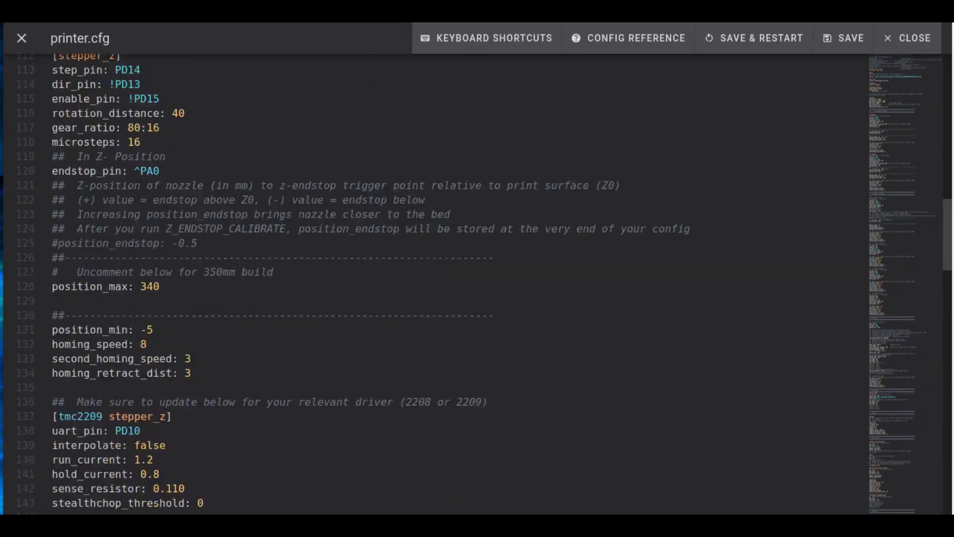
scroll("down", 3)
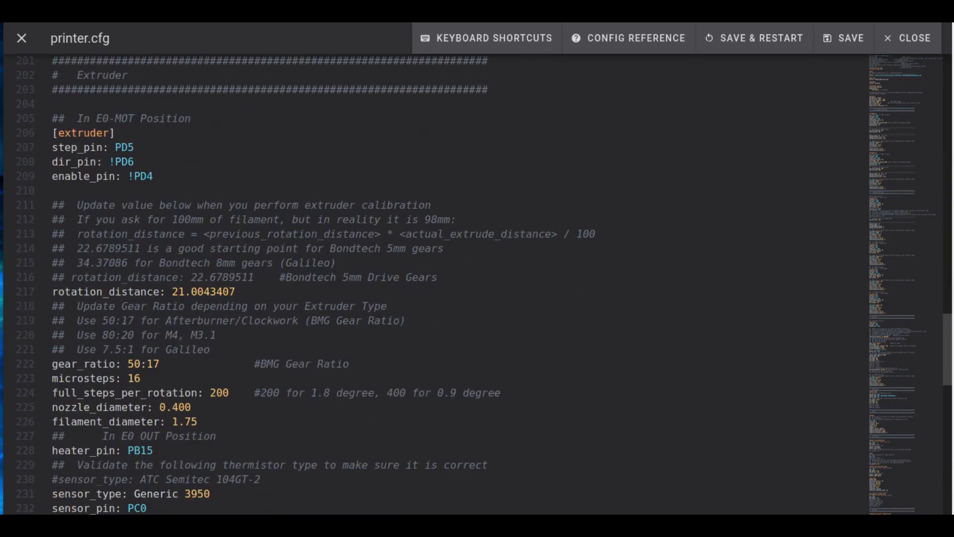
scroll("down", 3)
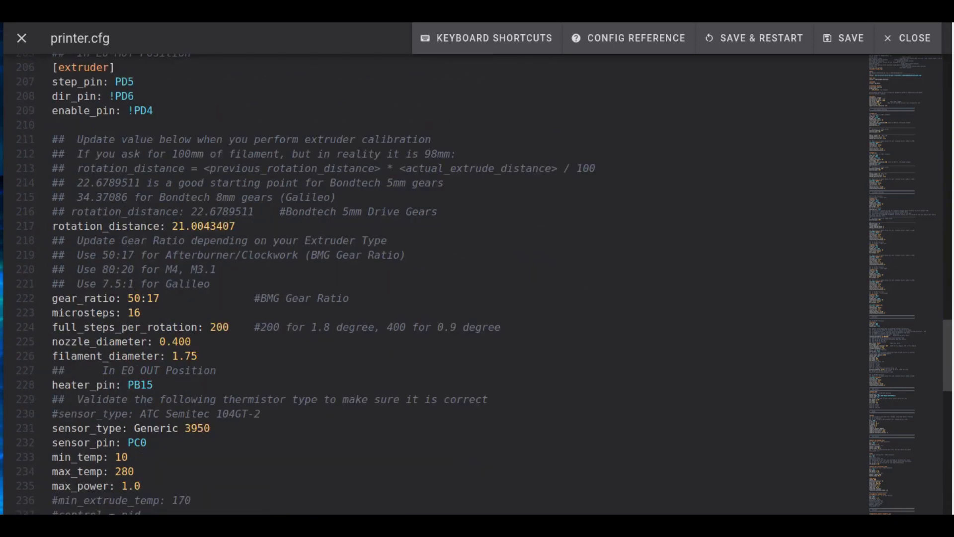
scroll("down", 3)
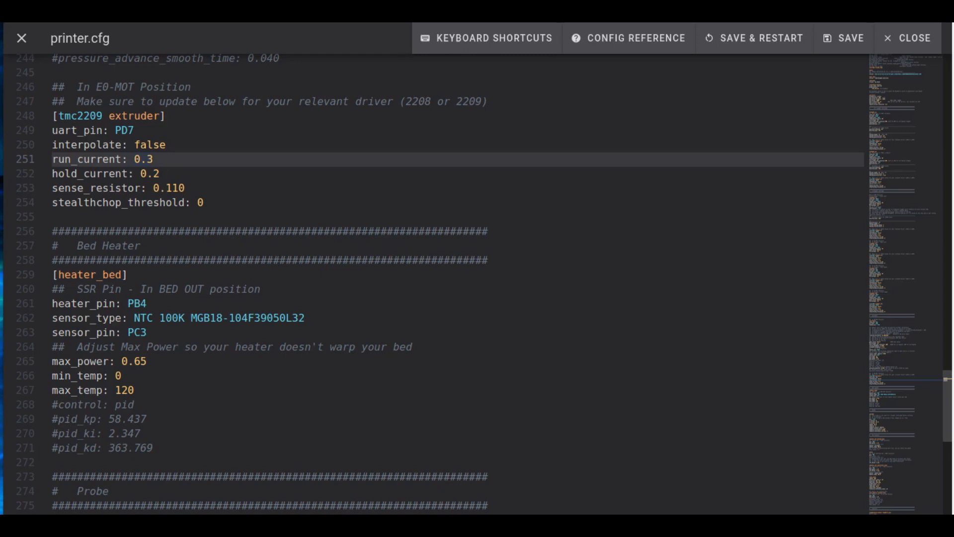
double_click(143, 159)
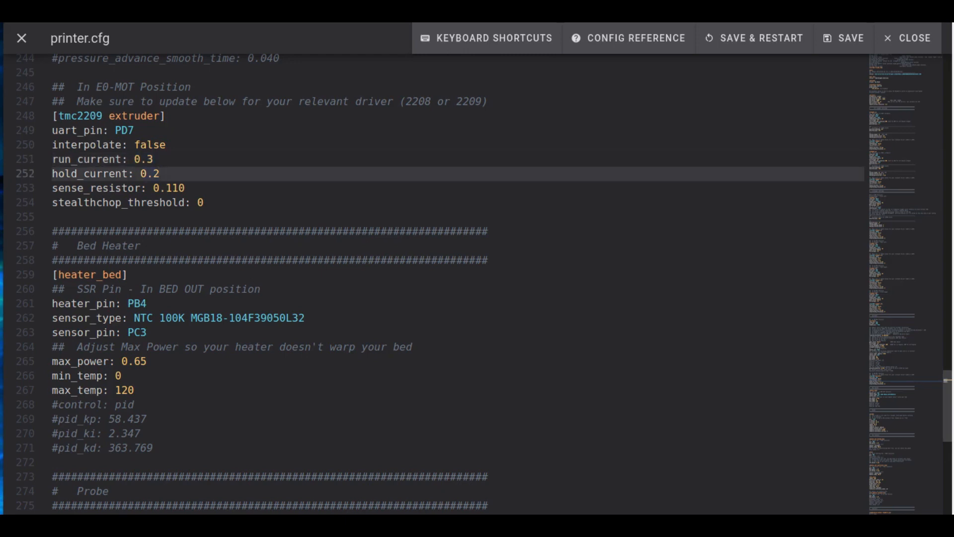
double_click(145, 173)
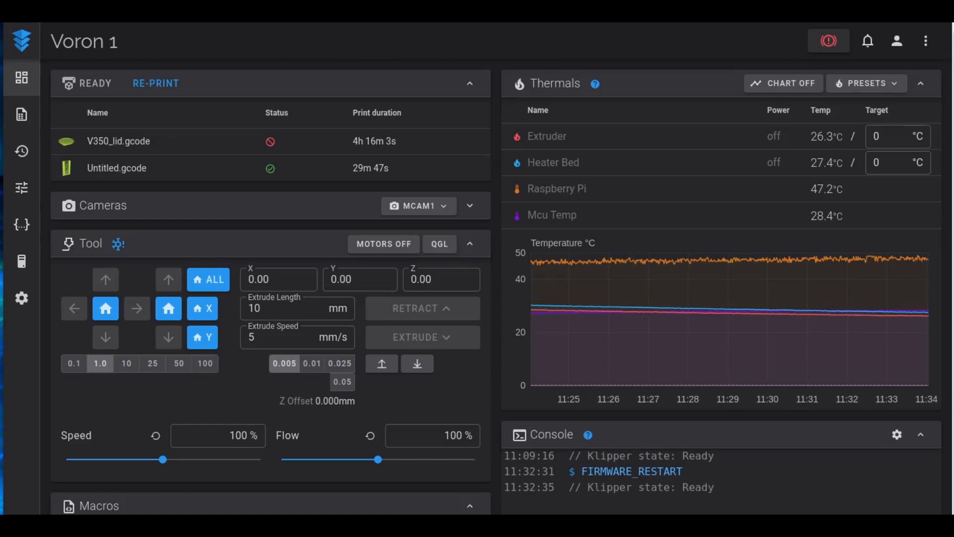
Step: Reopen printer.cfg for editing and mark the [stepper_x] microsteps: 64 line
left_click(21, 224)
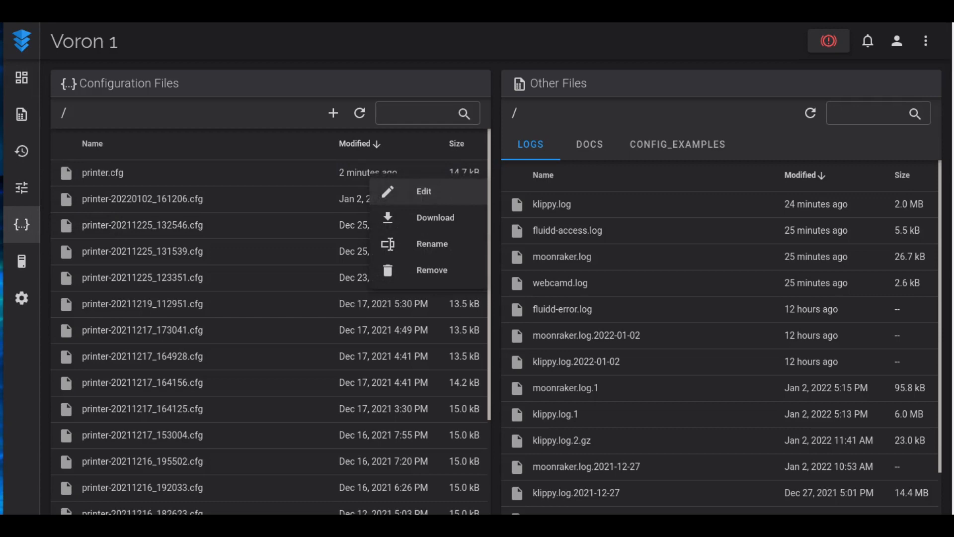
left_click(423, 191)
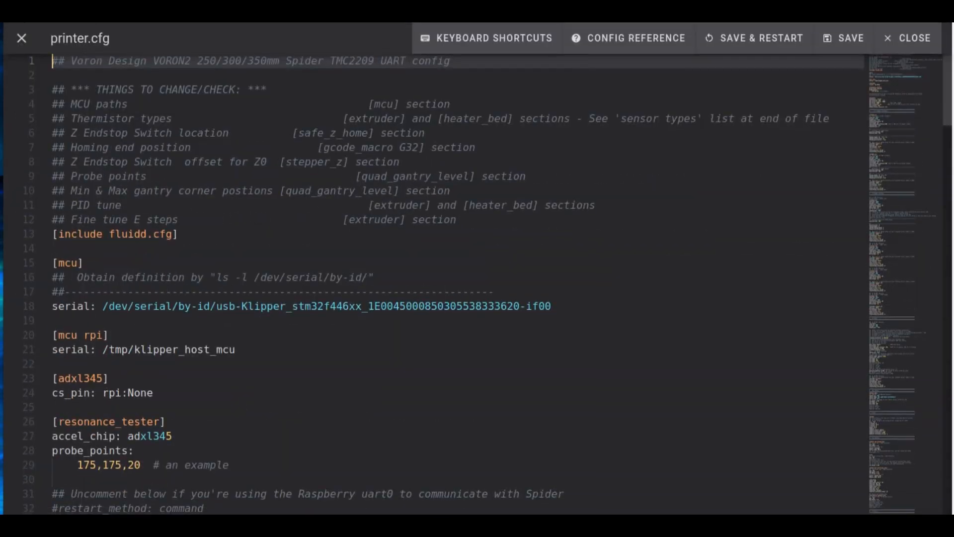
scroll("down", 3)
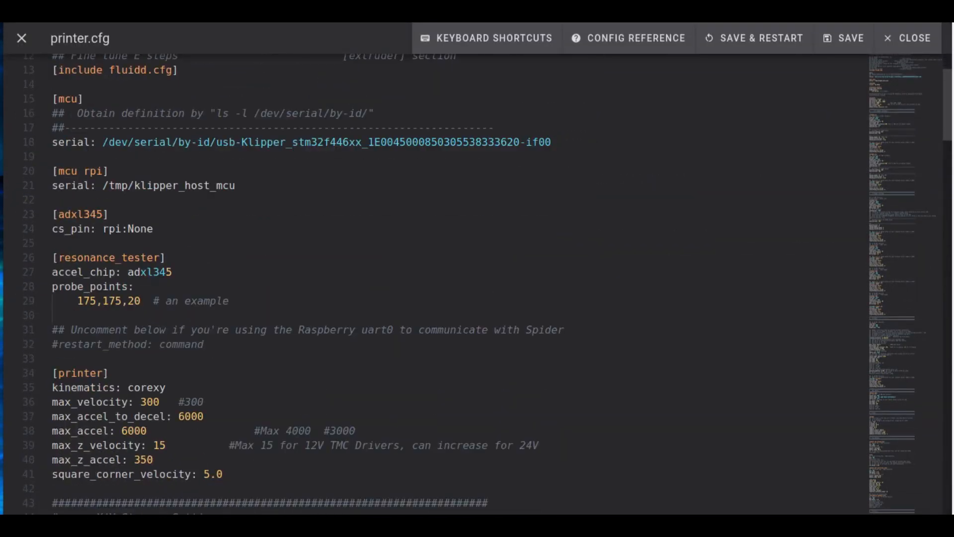
scroll("down", 3)
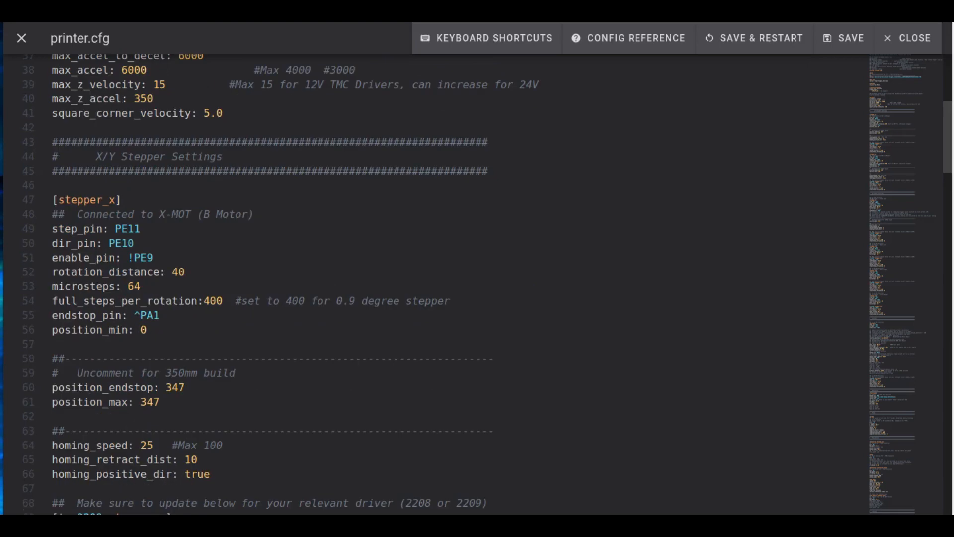
scroll("down", 3)
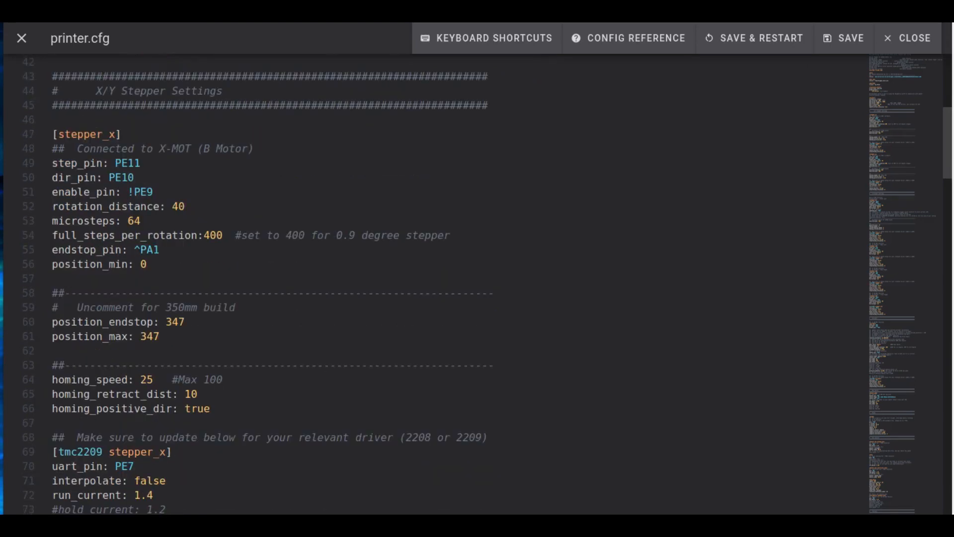
left_click(121, 221)
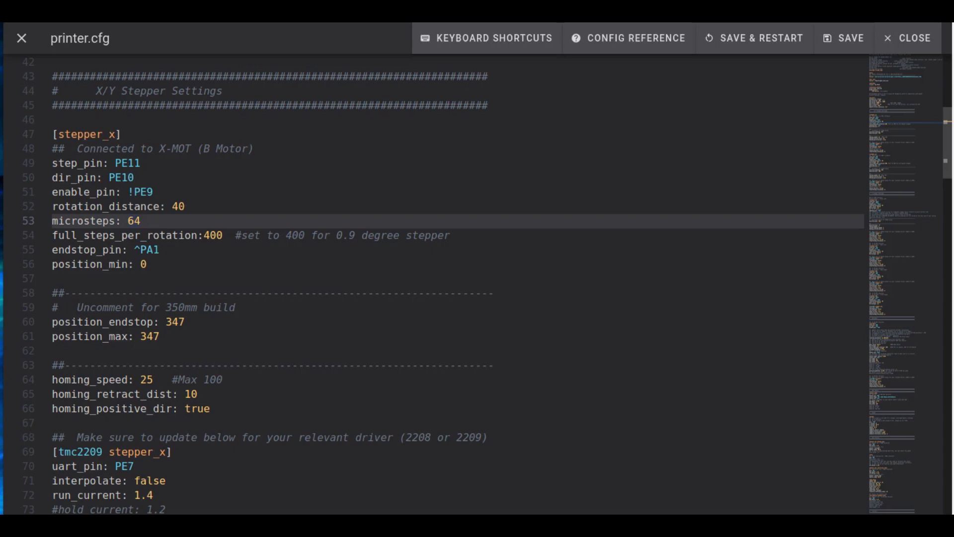
left_click(140, 220)
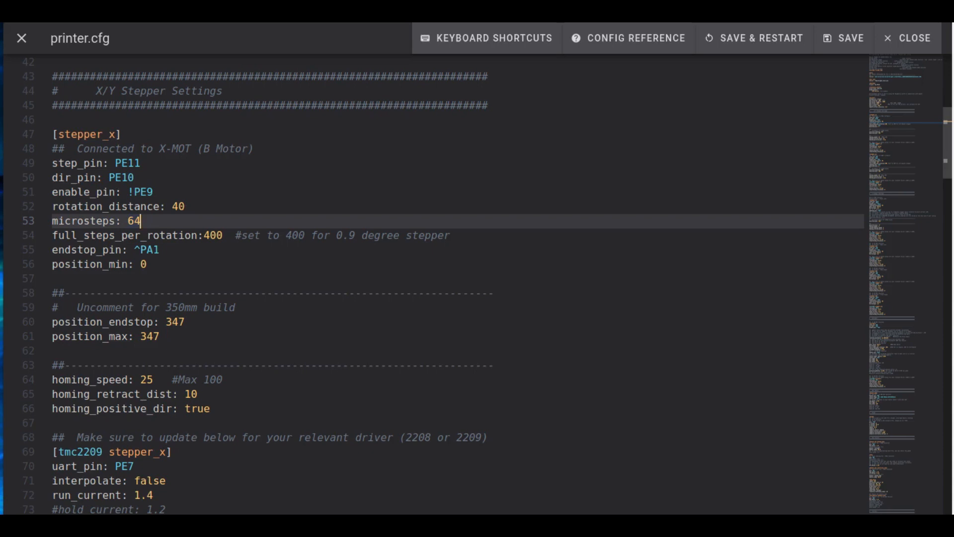
scroll("down", 3)
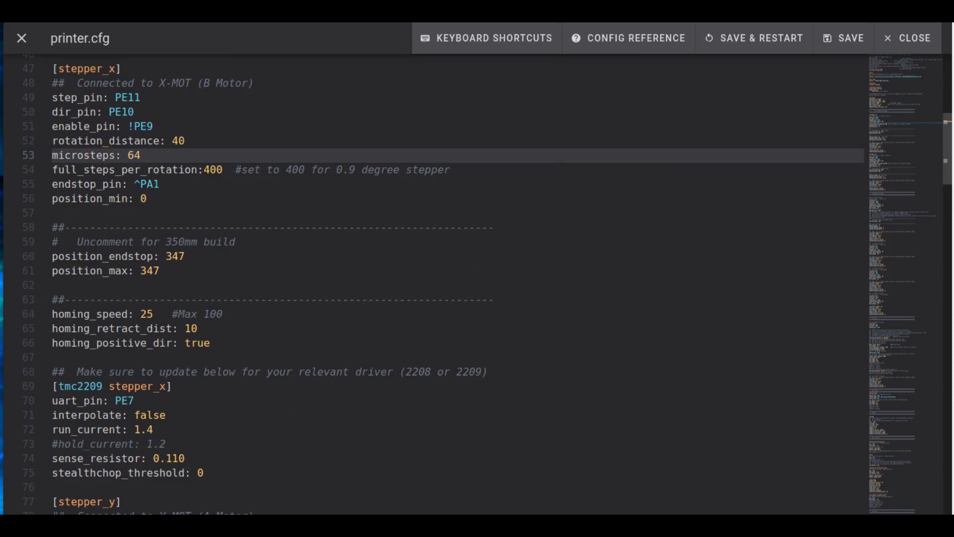
left_click(164, 414)
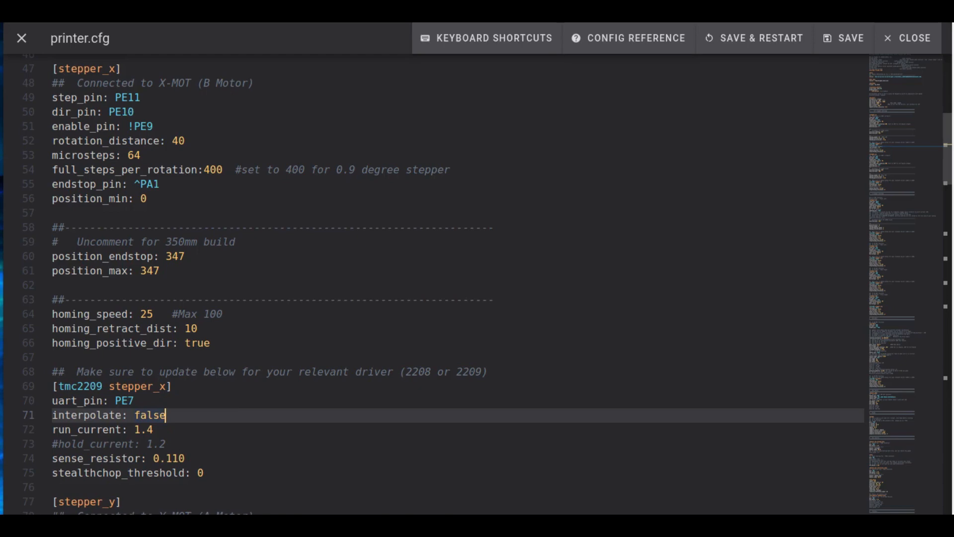
scroll("down", 3)
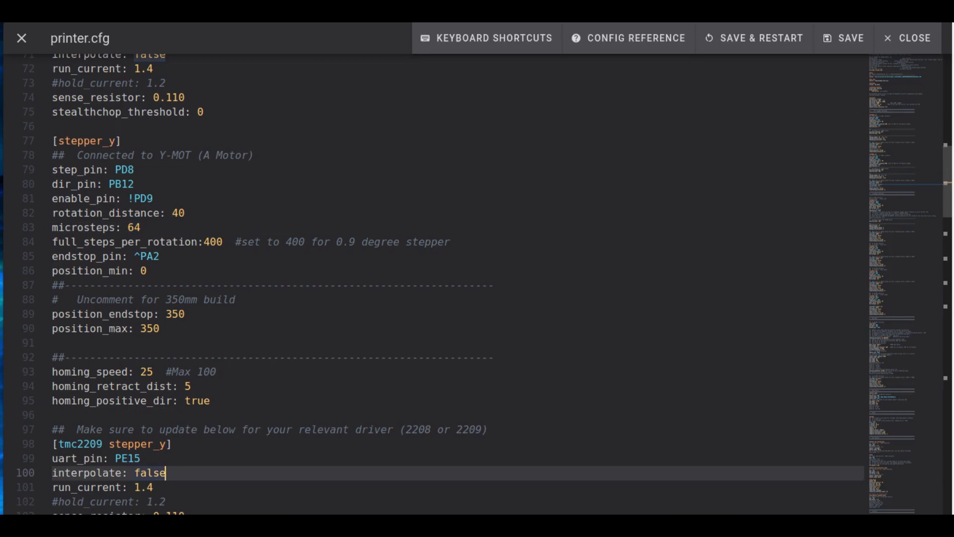
scroll("down", 3)
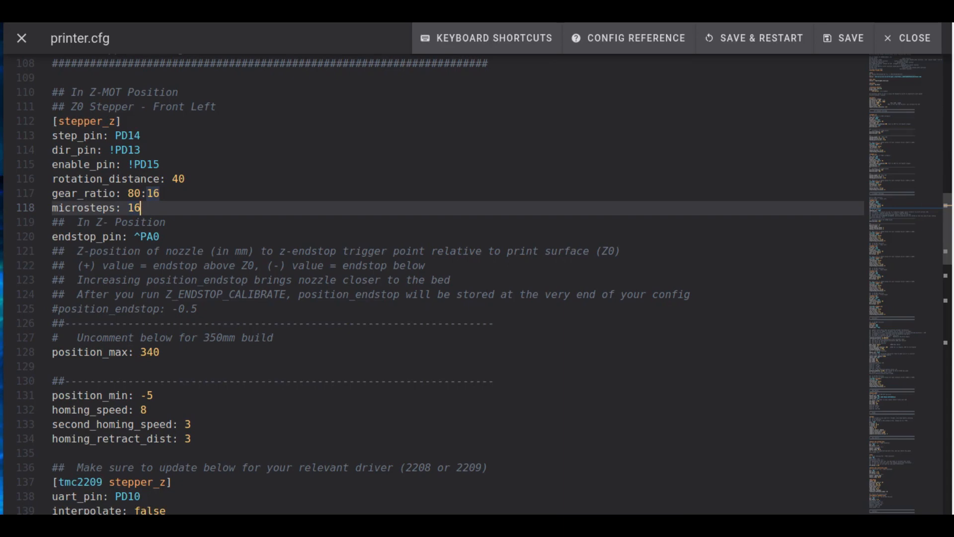
scroll("down", 3)
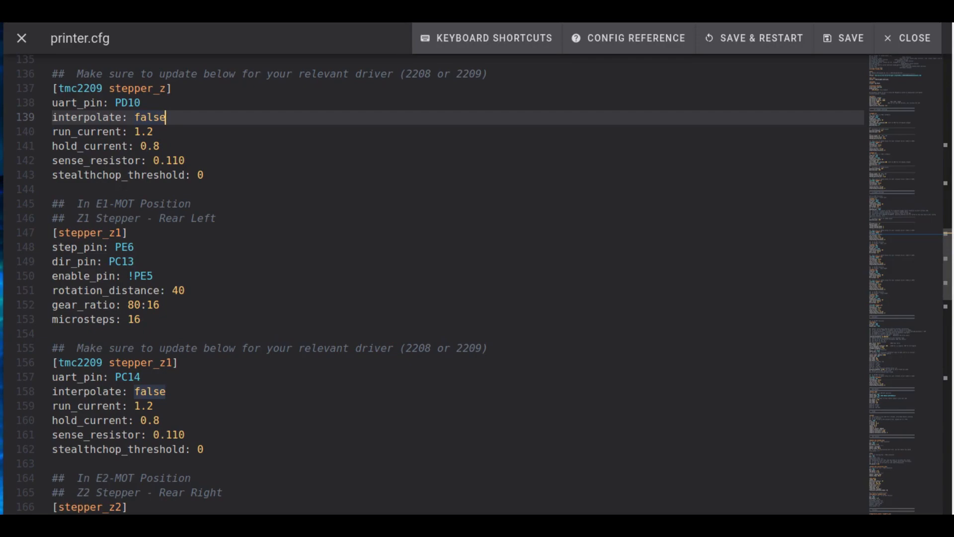
scroll("down", 3)
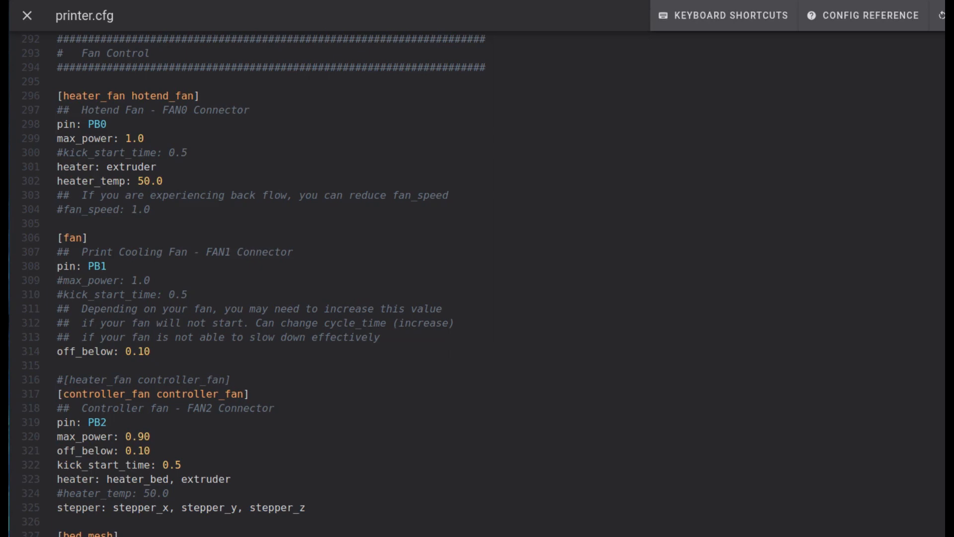
double_click(85, 16)
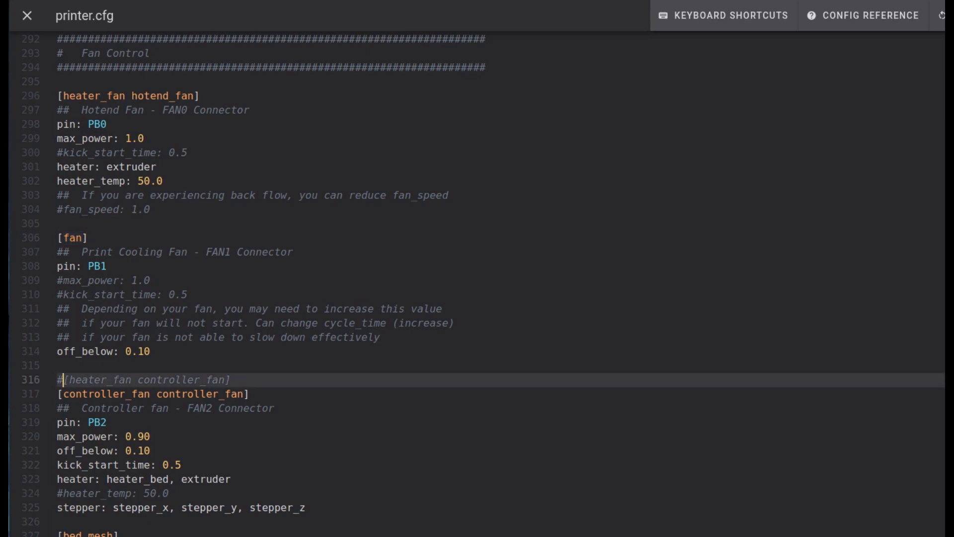
key("Backspace")
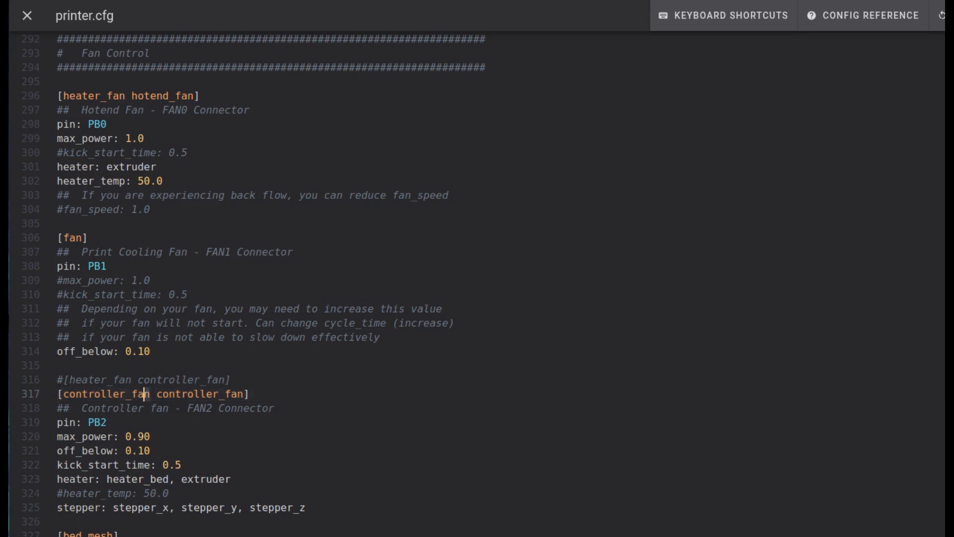
double_click(109, 394)
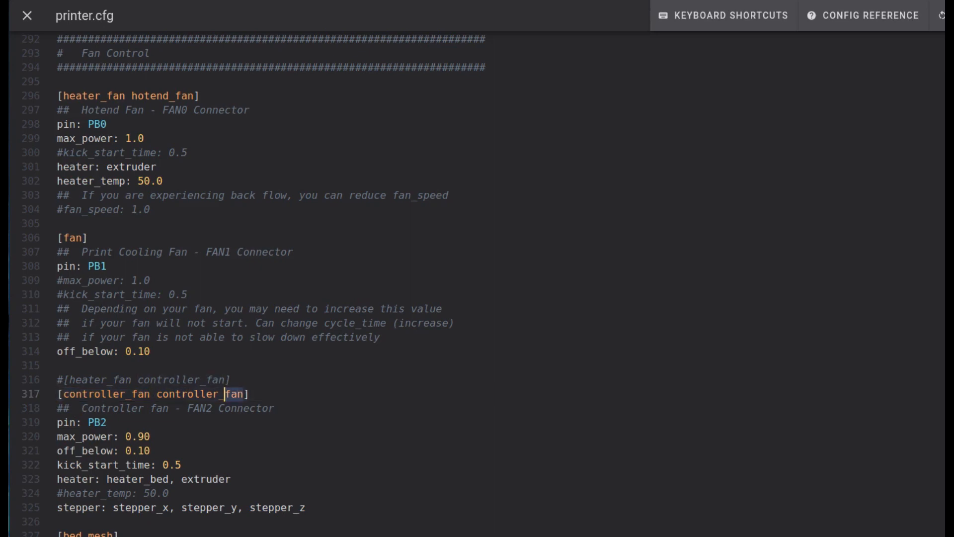
double_click(201, 393)
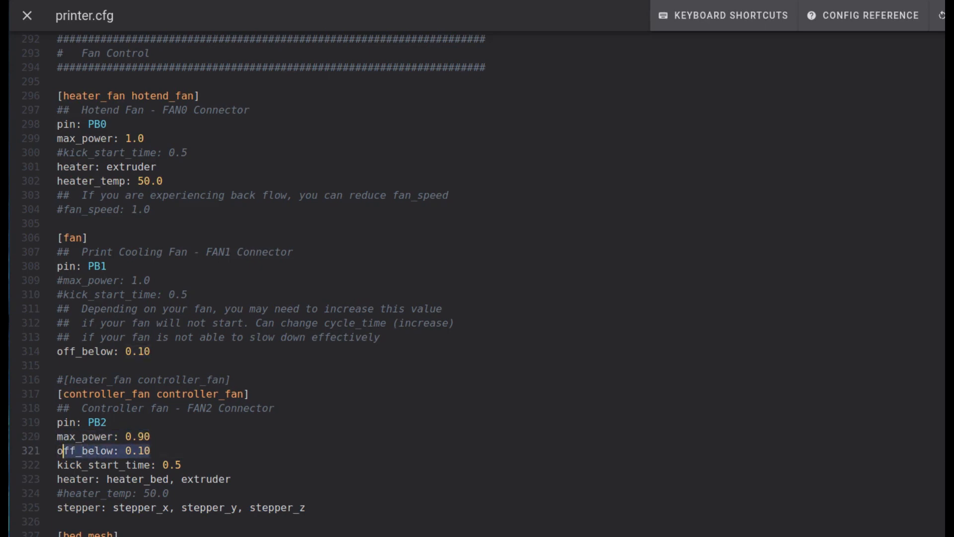
double_click(101, 450)
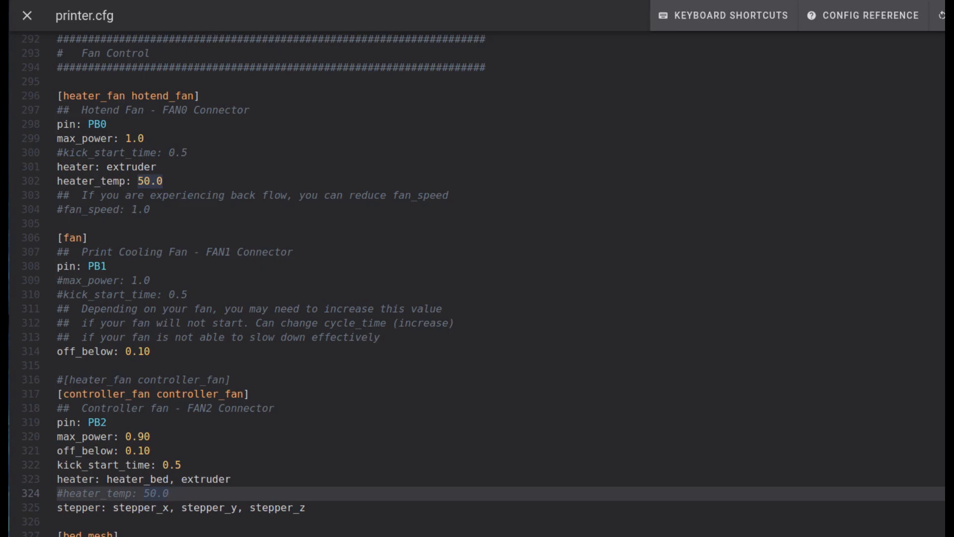
left_click(304, 508)
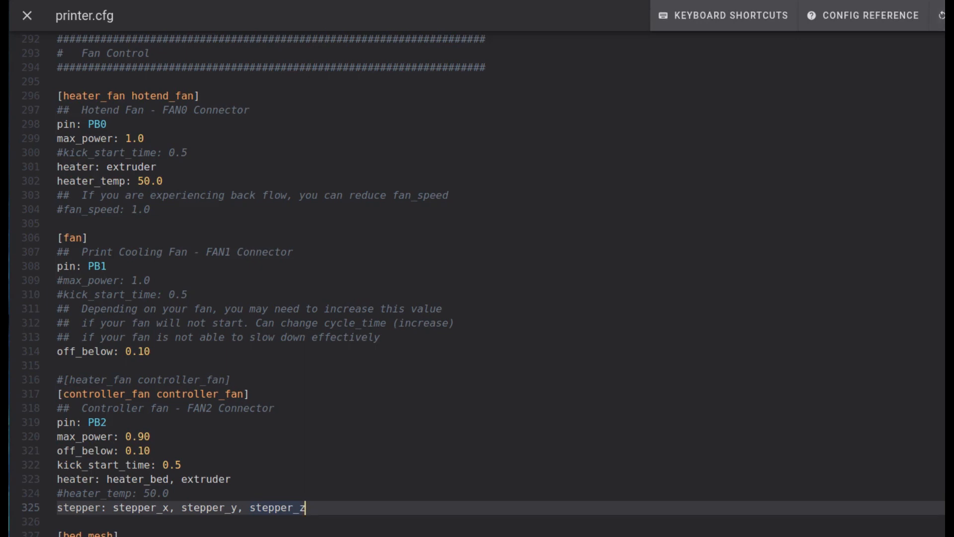
left_click(27, 16)
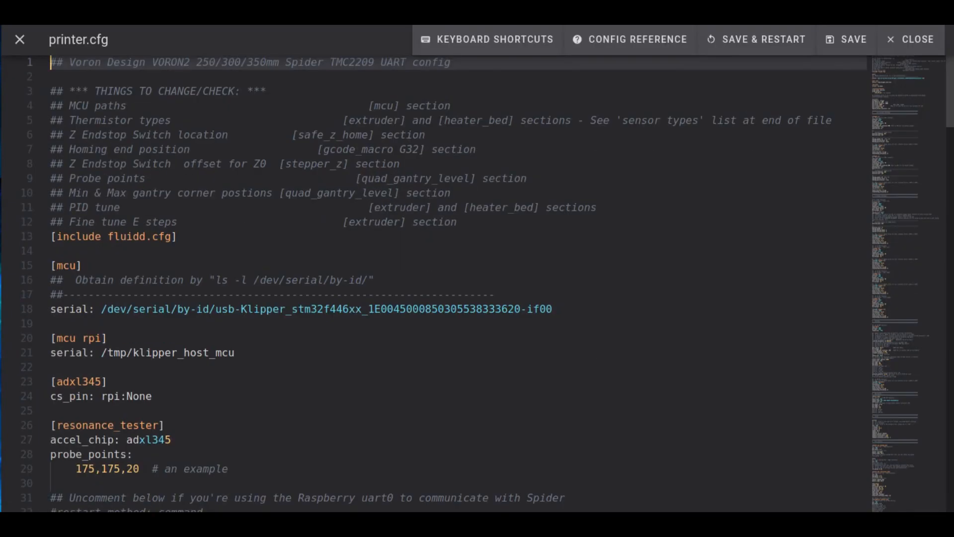
scroll("down", 3)
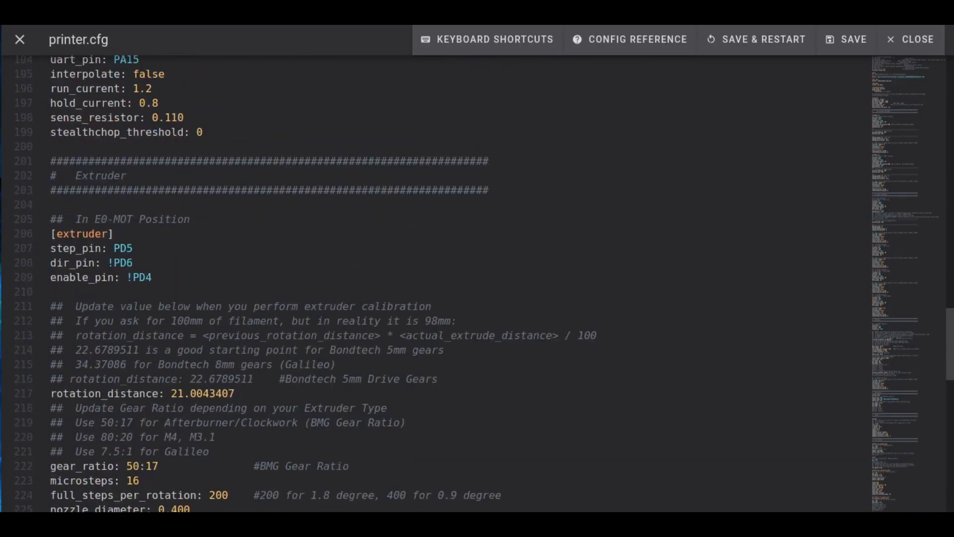
scroll("down", 3)
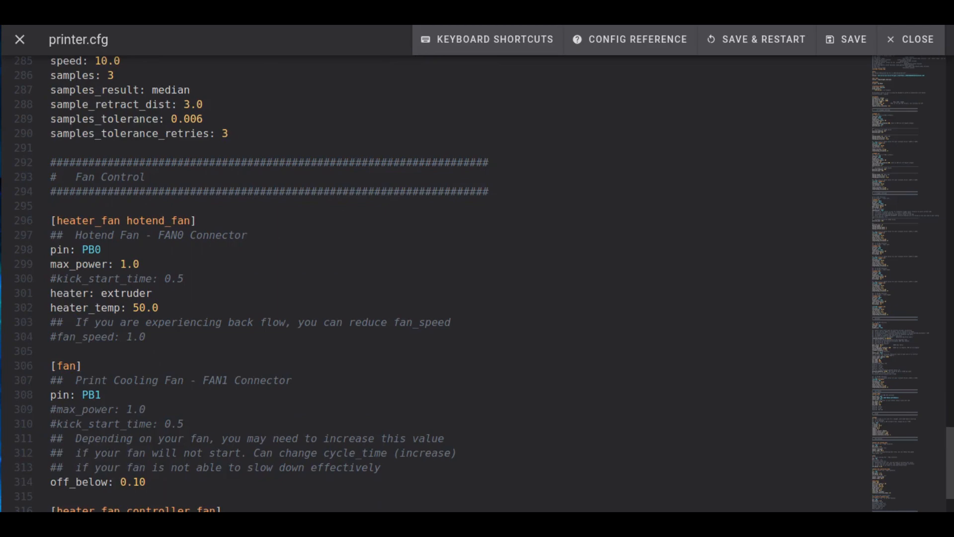
scroll("down", 3)
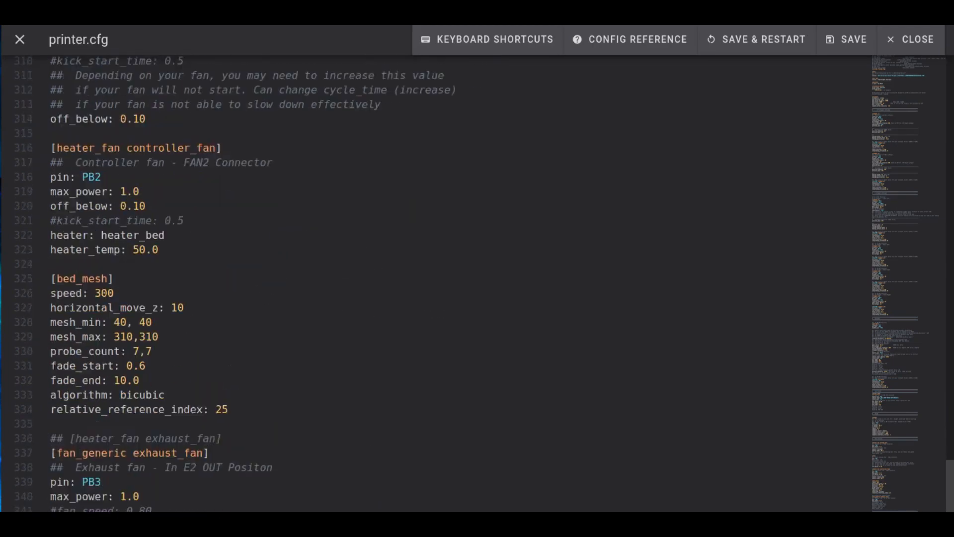
scroll("down", 3)
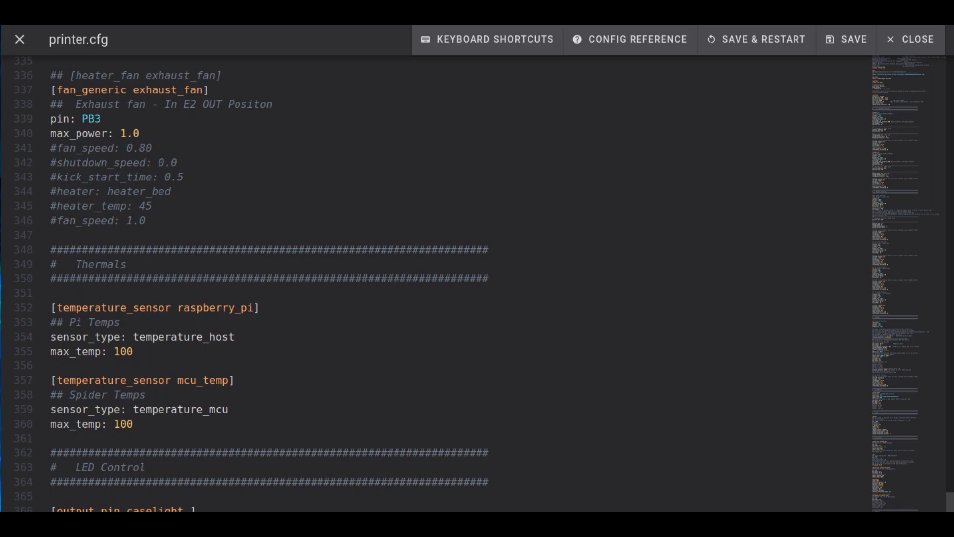
Step: Remove the commented lines under max_power in [fan_generic exhaust_fan], then Save & Restart
left_click(144, 220)
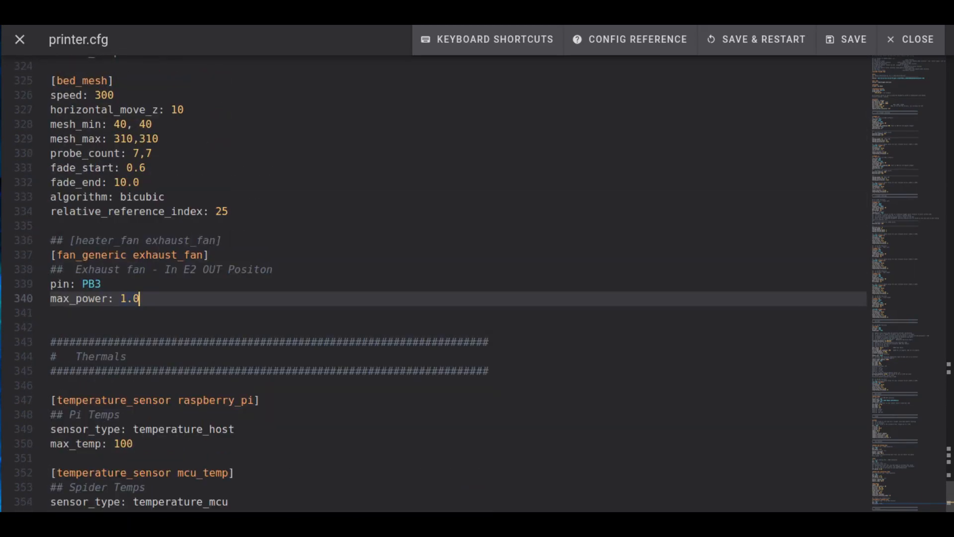
left_click(845, 40)
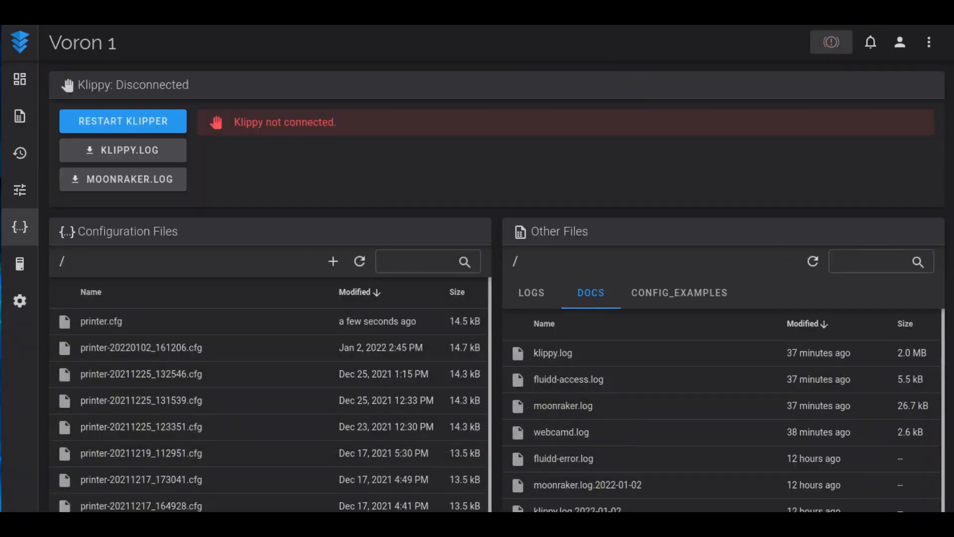
Step: Go to the Dashboard and scroll to the Fans & Outputs card showing Exhaust Fan
left_click(122, 120)
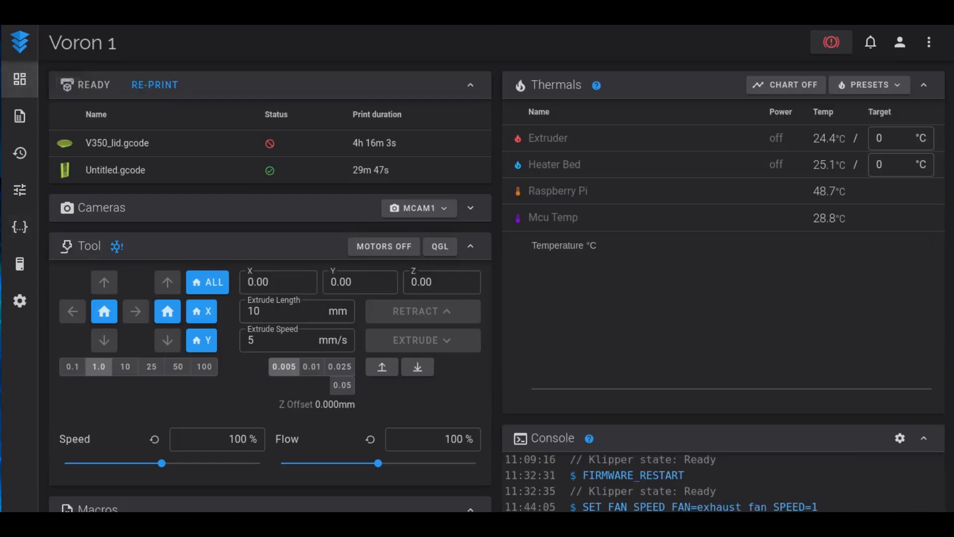
scroll("down", 3)
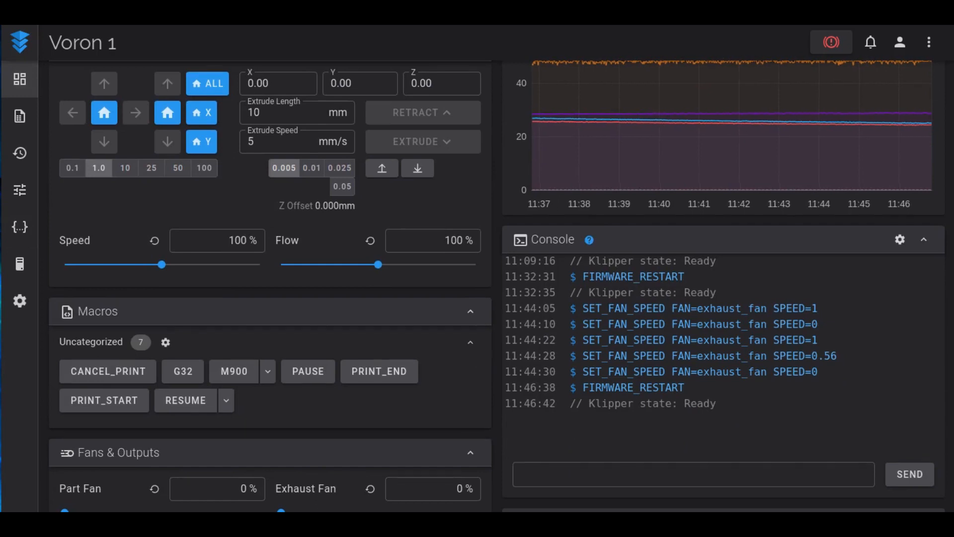
scroll("down", 3)
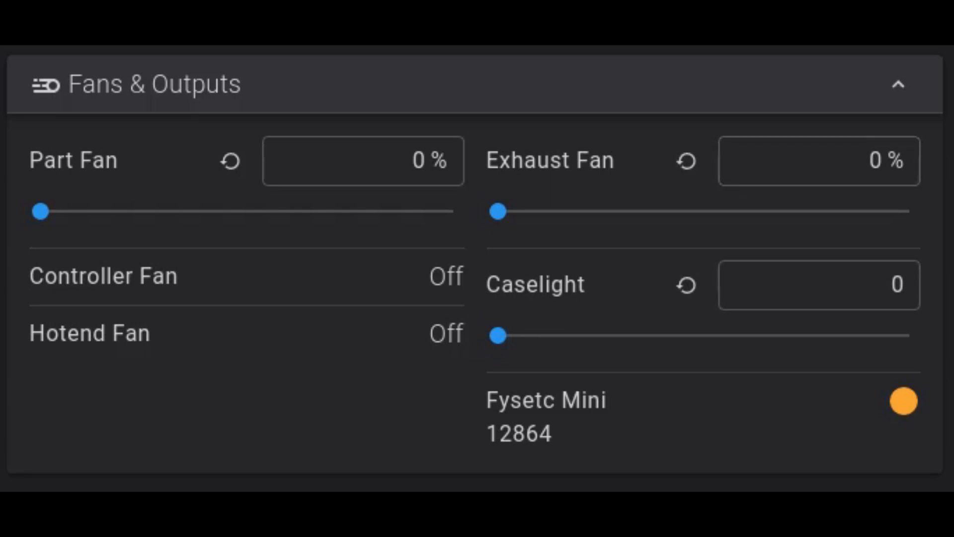
Step: Raise the Exhaust Fan slightly, then to full speed, and reset it to 0%
left_click(818, 161)
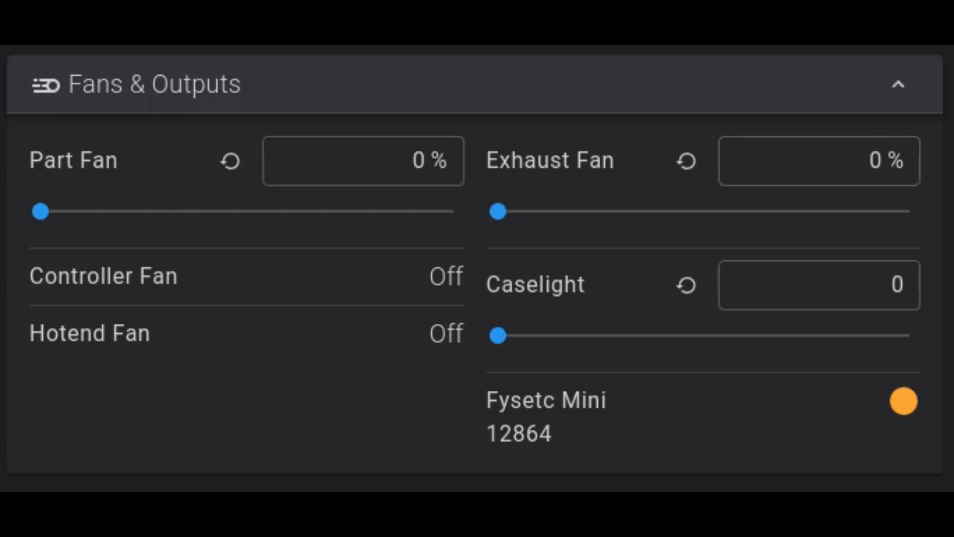
left_click_drag(497, 211, 555, 212)
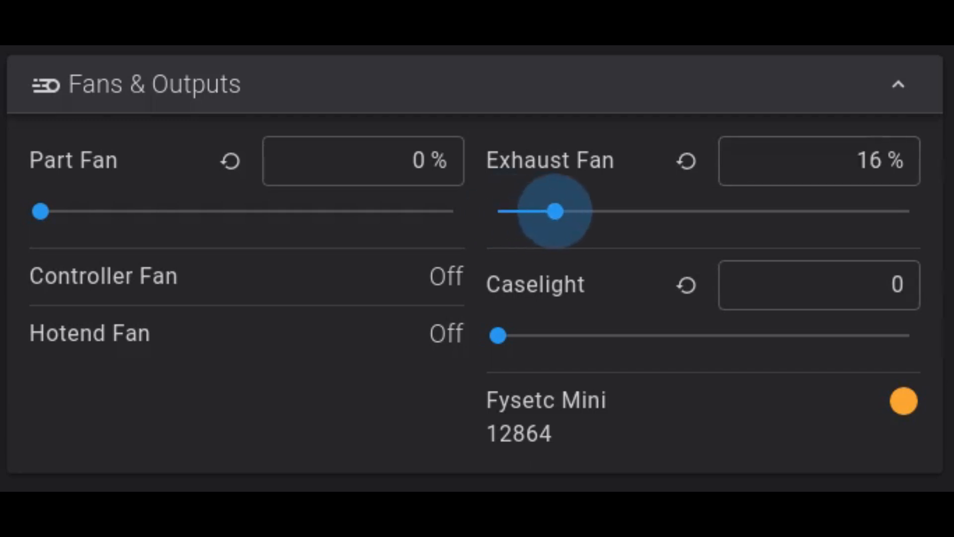
left_click_drag(555, 212, 907, 211)
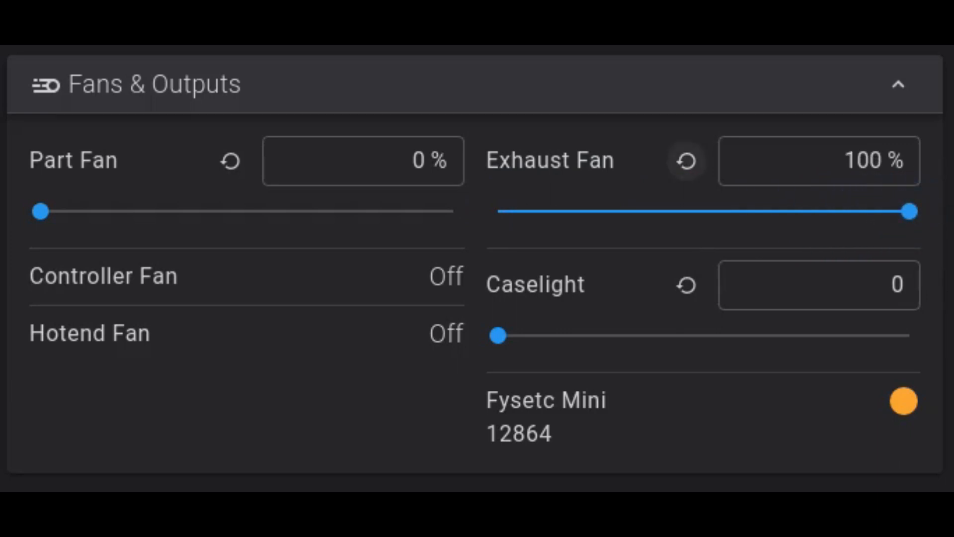
left_click(686, 162)
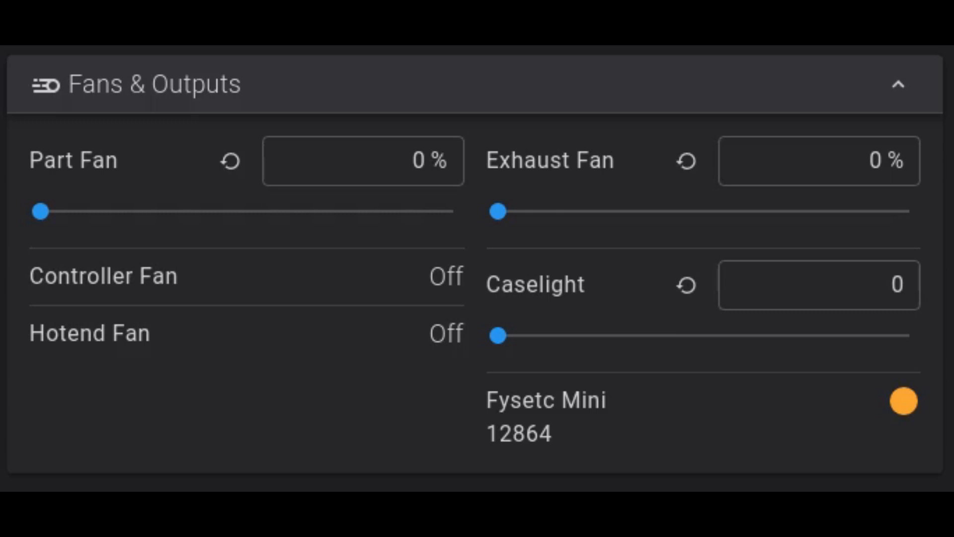
Step: Run the Exhaust Fan up to full, down to about 72% and 56%, then off
left_click_drag(498, 211, 511, 211)
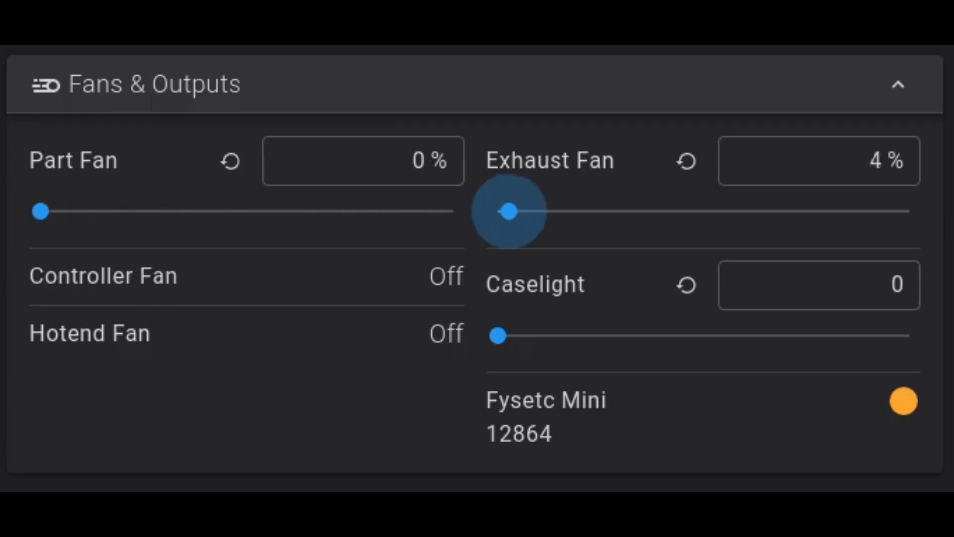
left_click_drag(512, 212, 906, 211)
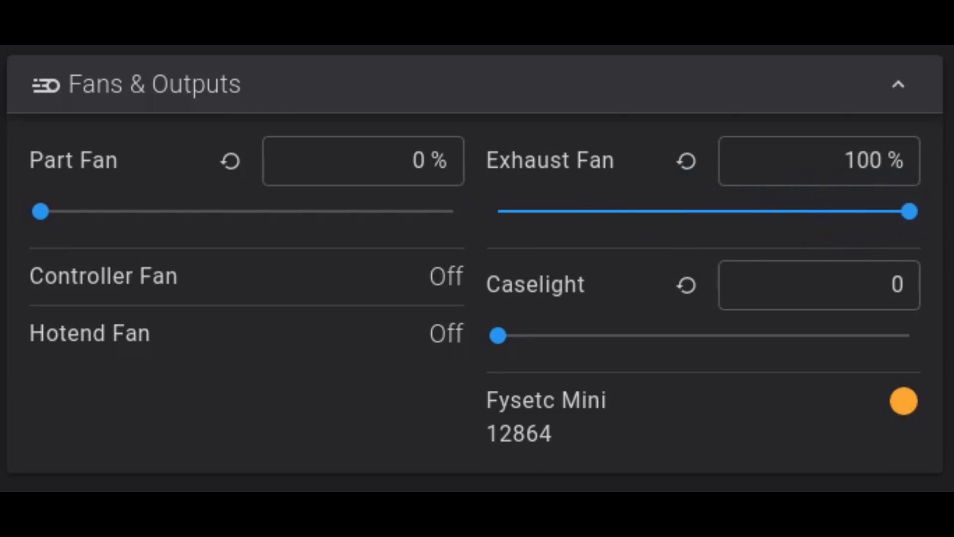
left_click_drag(911, 211, 860, 211)
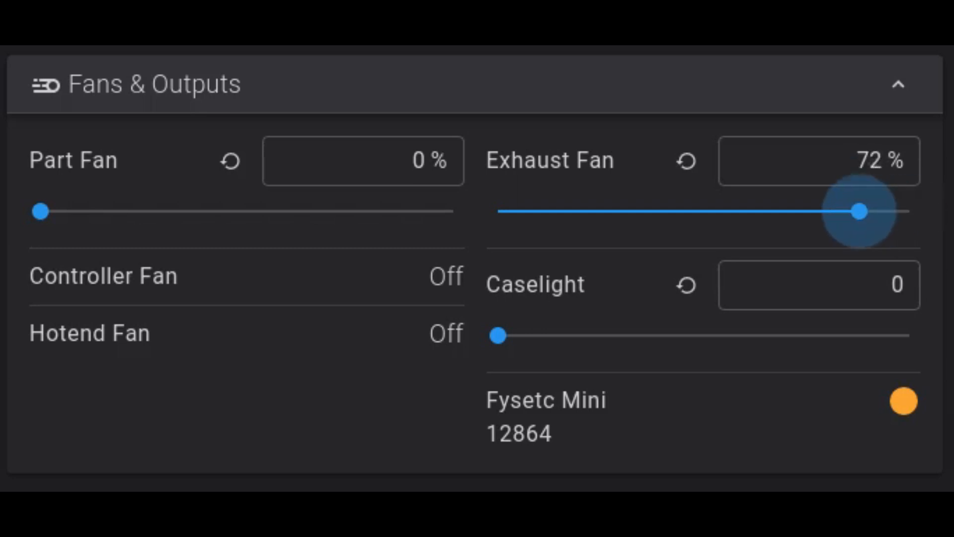
left_click_drag(858, 211, 728, 211)
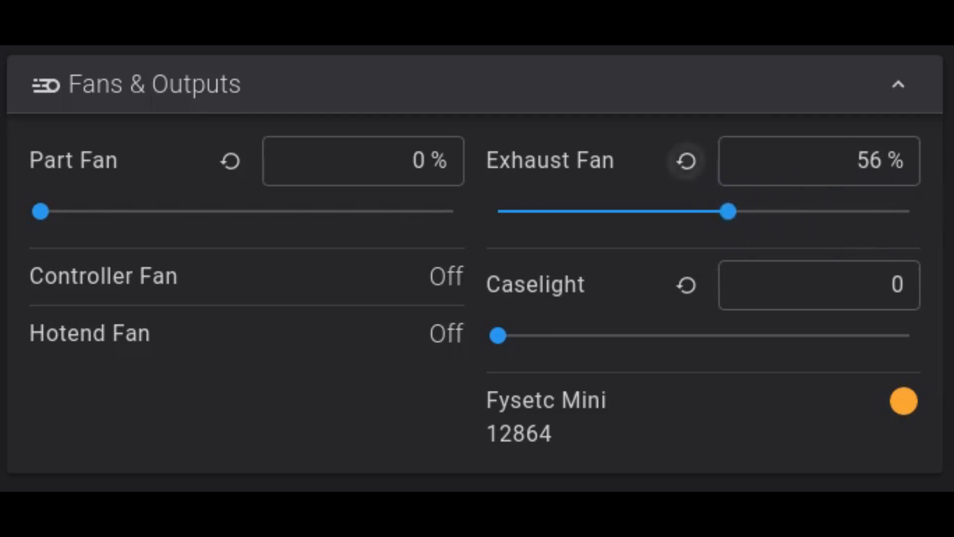
left_click(686, 161)
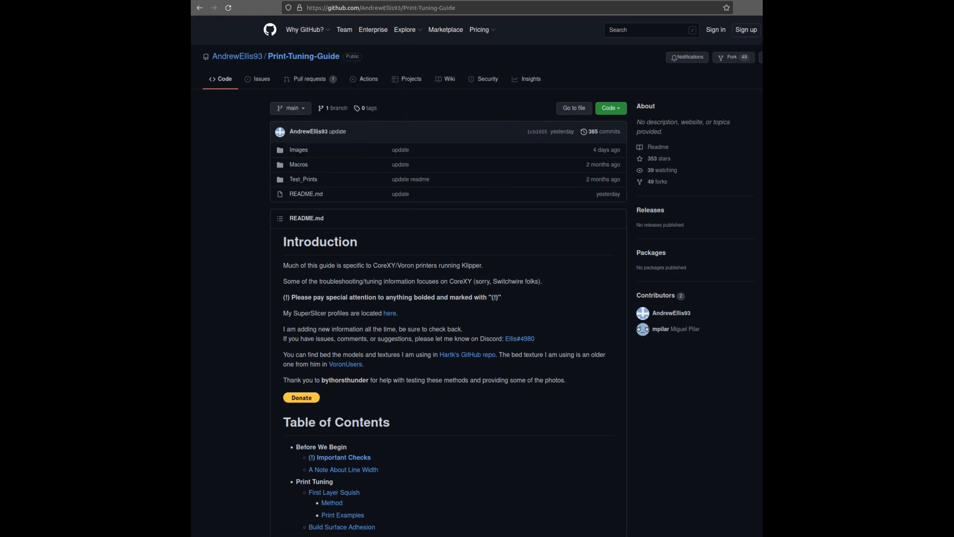
Step: Highlight the intro sentence about CoreXY/Voron Klipper printers, then scroll into First Layer Squish
left_click_drag(382, 265, 483, 265)
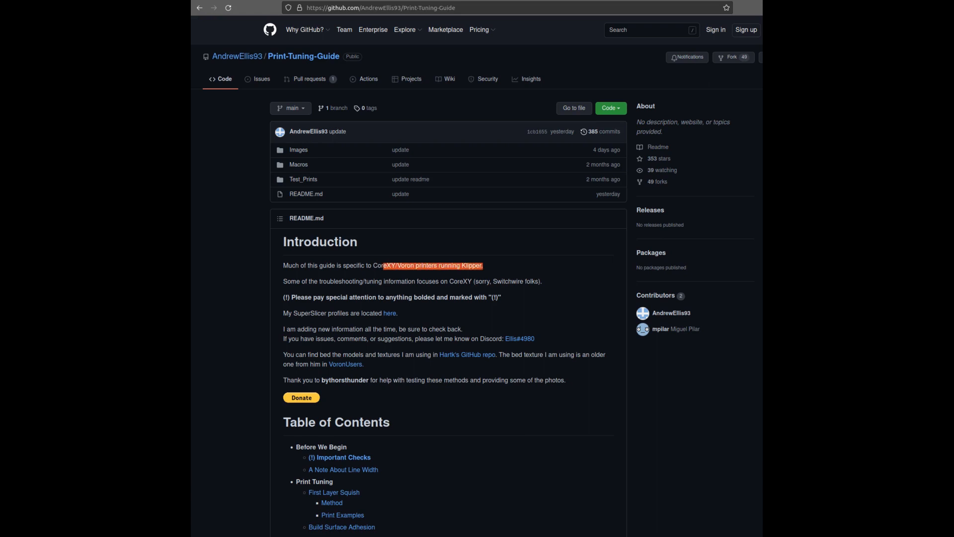
left_click_drag(382, 265, 370, 266)
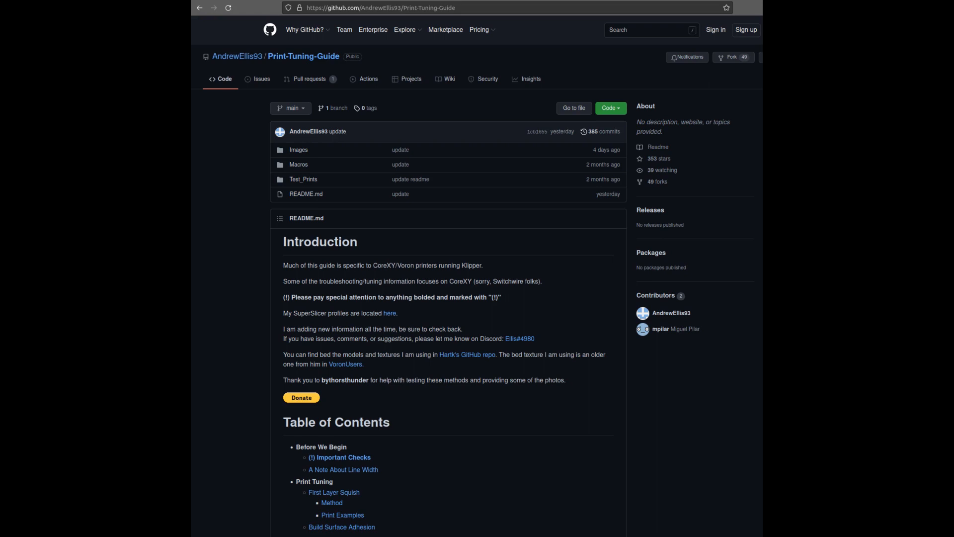
scroll("down", 3)
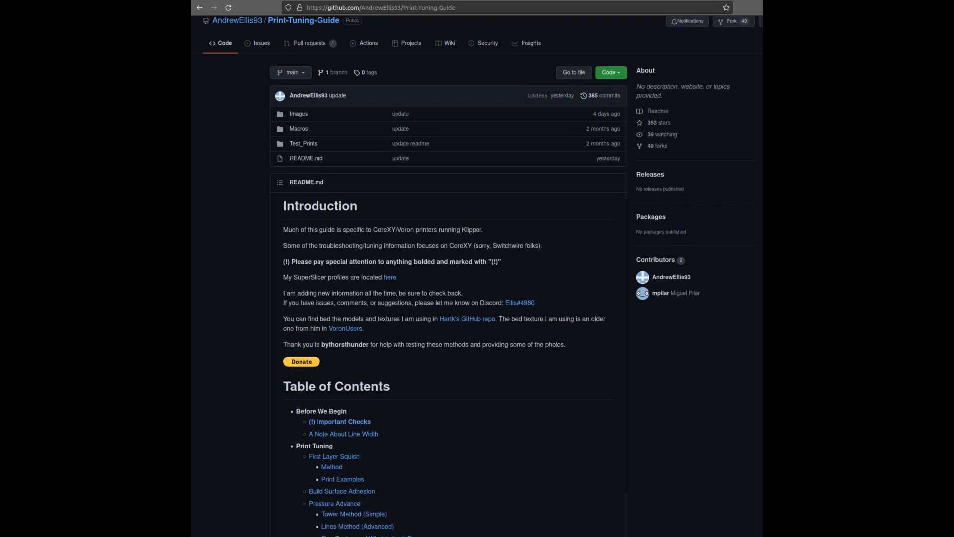
scroll("down", 3)
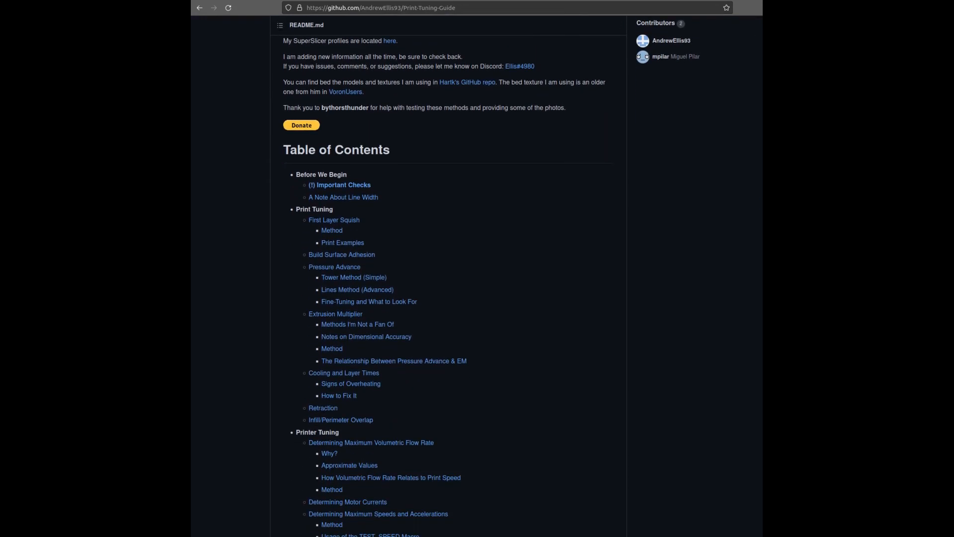
scroll("down", 3)
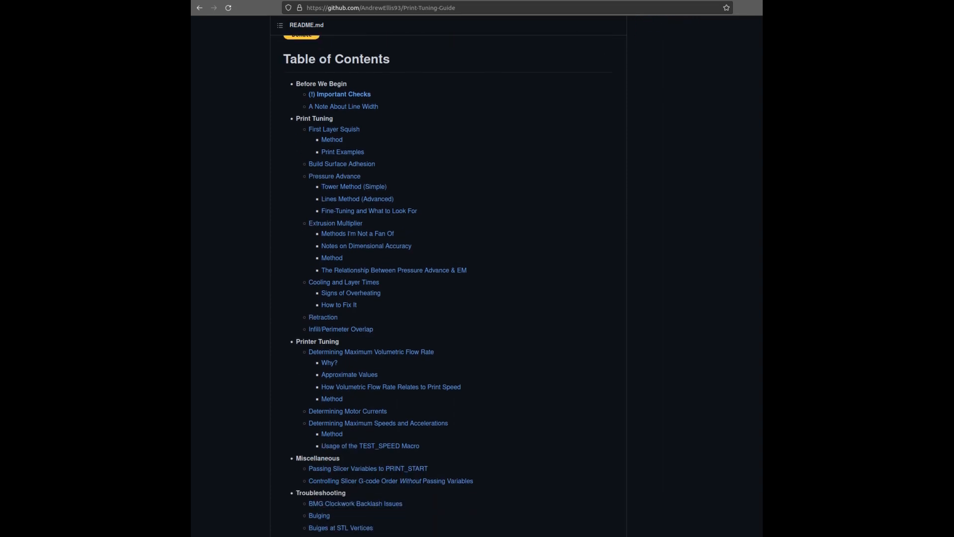
scroll("down", 3)
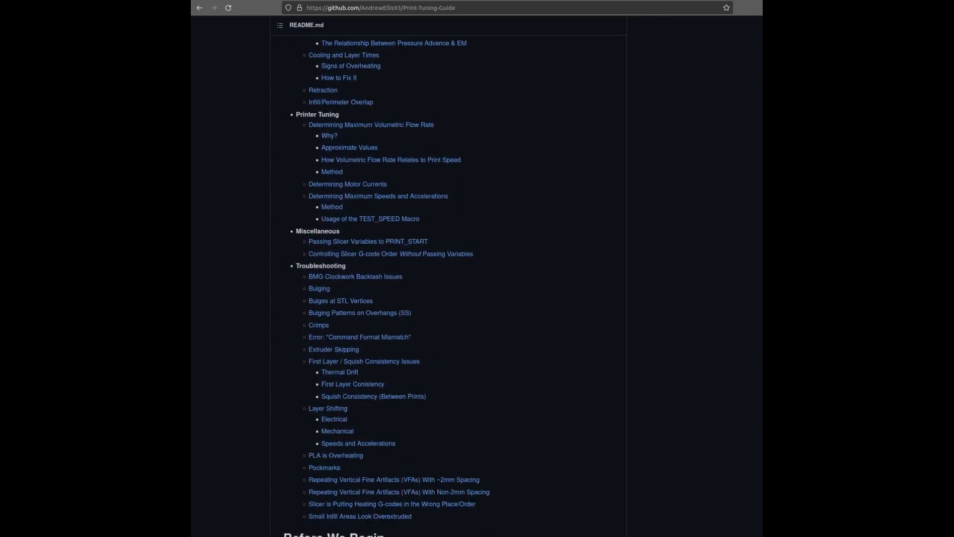
scroll("down", 3)
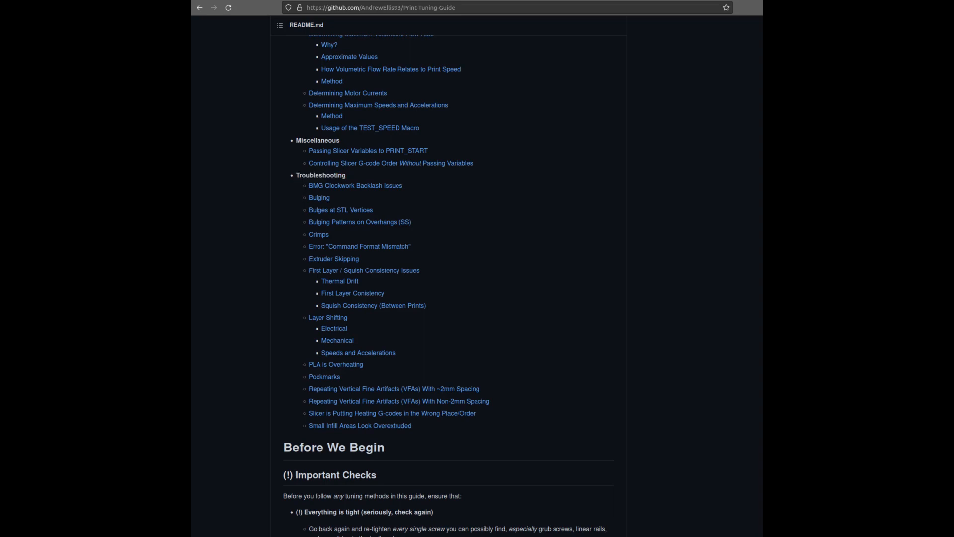
Step: Scroll on through Build Surface Adhesion until the Pressure Advance section shows
scroll("down", 3)
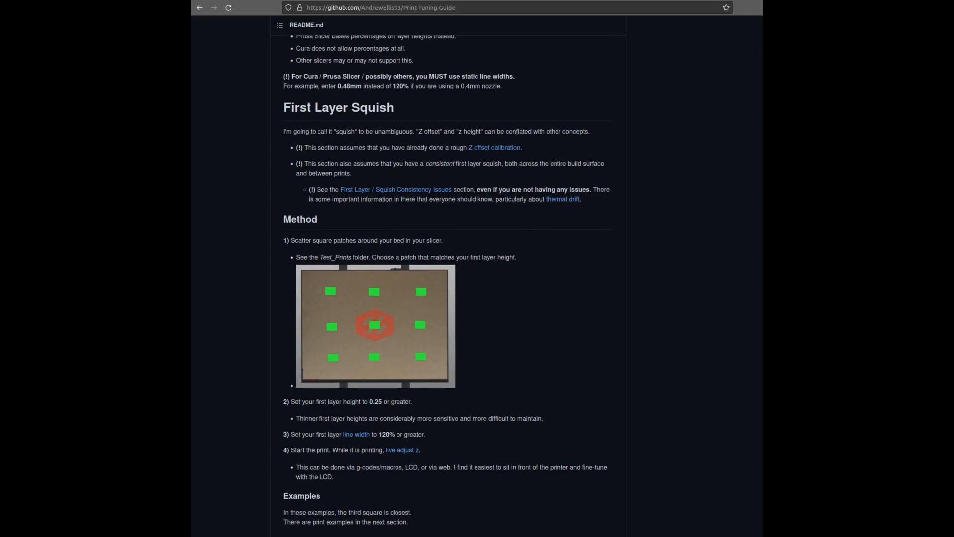
scroll("down", 3)
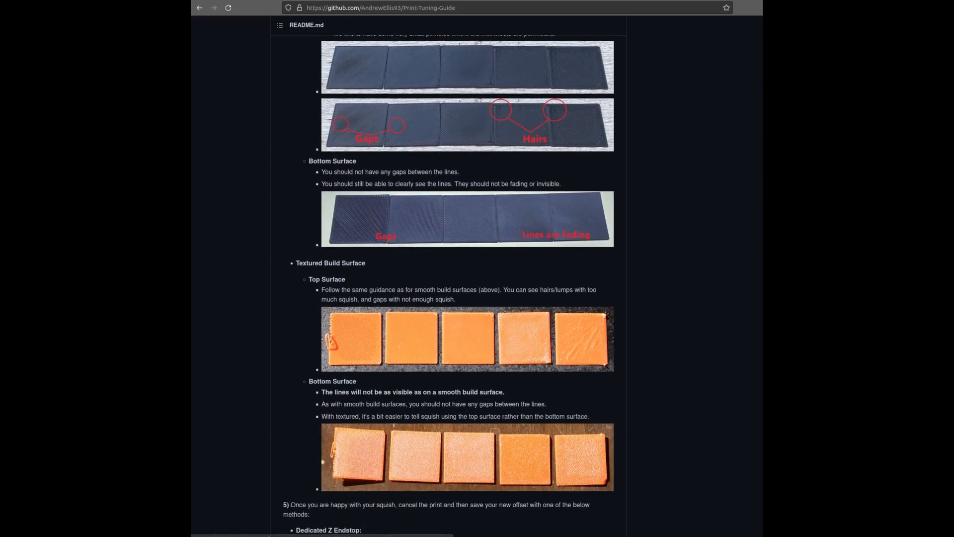
scroll("down", 3)
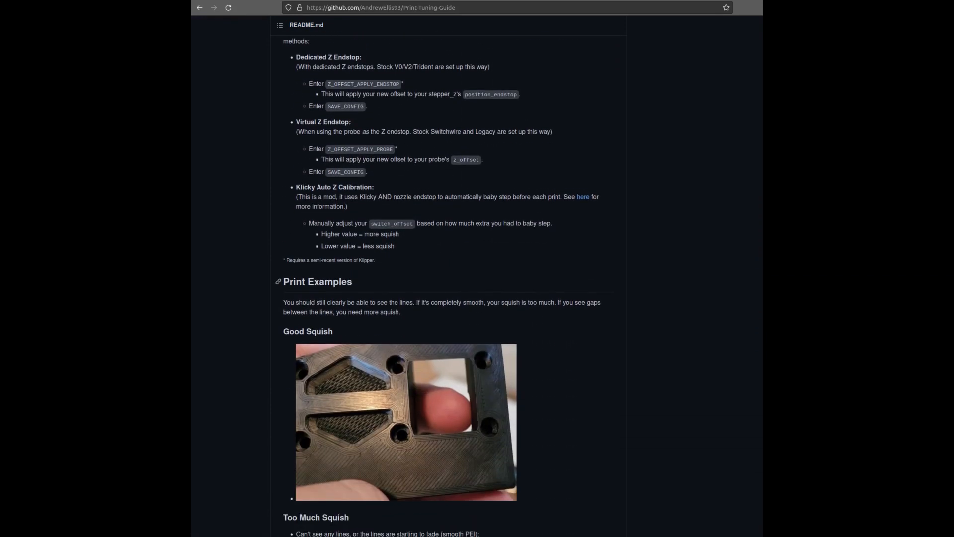
scroll("down", 3)
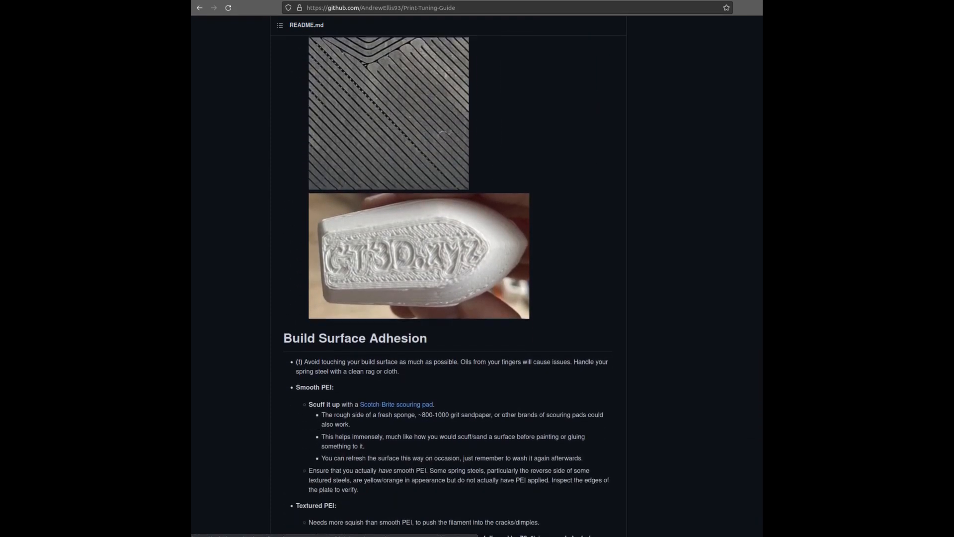
scroll("down", 3)
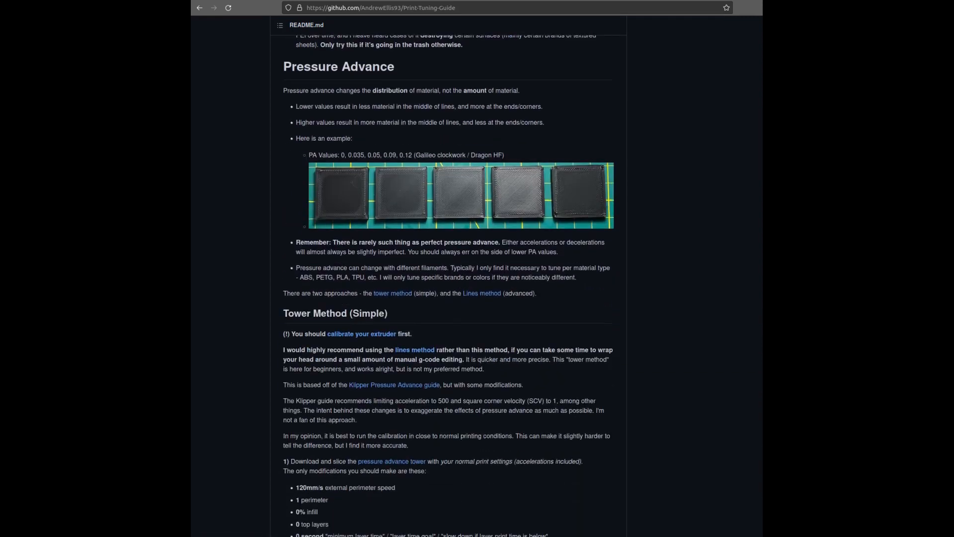
Step: Scroll through Tower Method (Simple) and Lines Method (Advanced) to Fine-Tuning and What to Look For
scroll("down", 3)
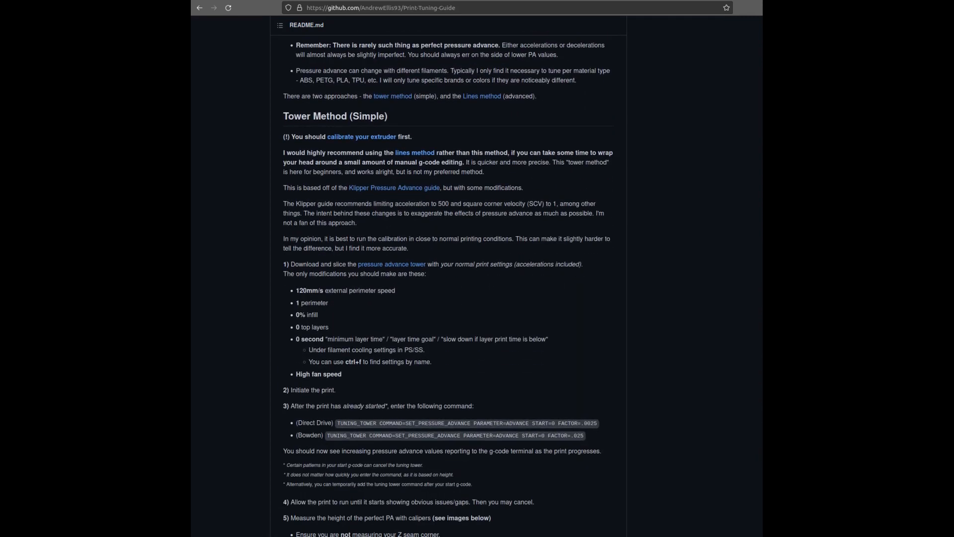
mouse_move(315, 115)
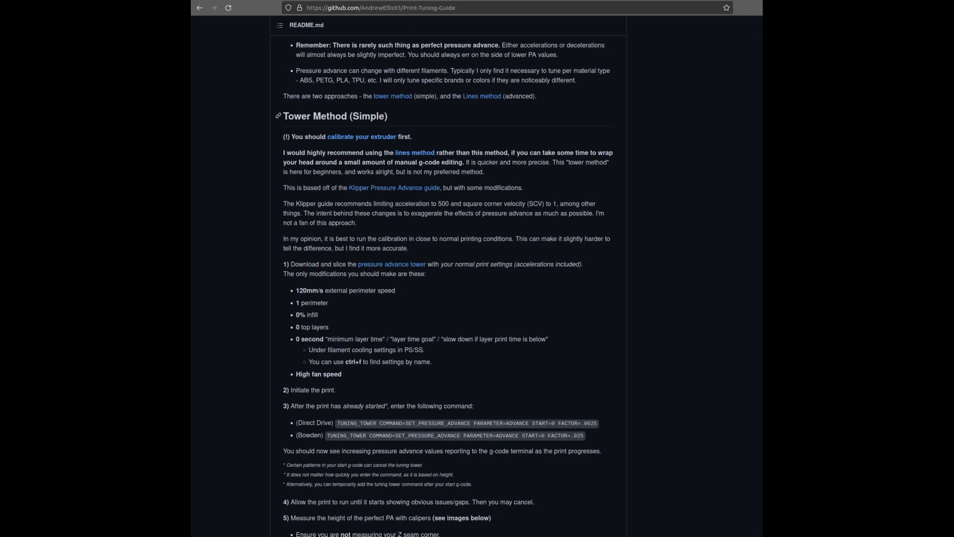
scroll("down", 3)
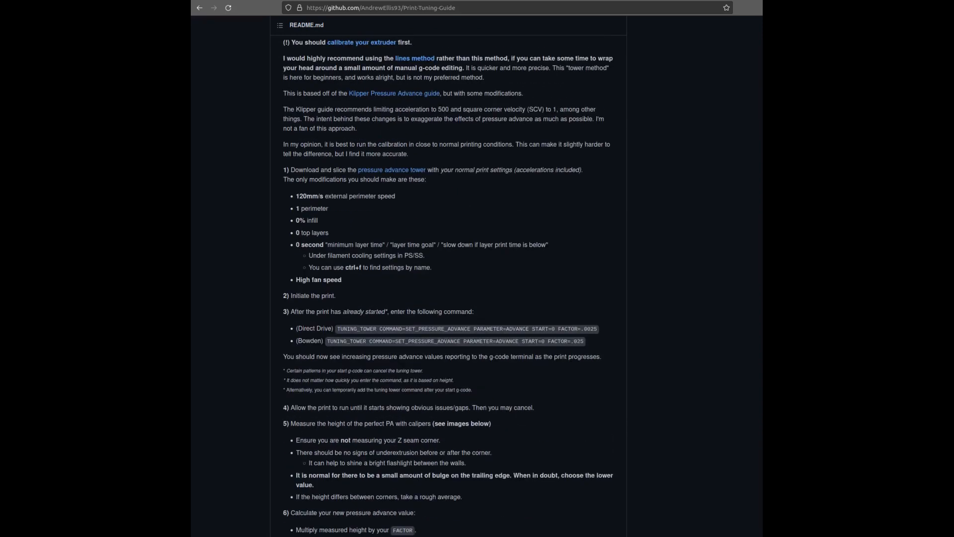
scroll("up", 3)
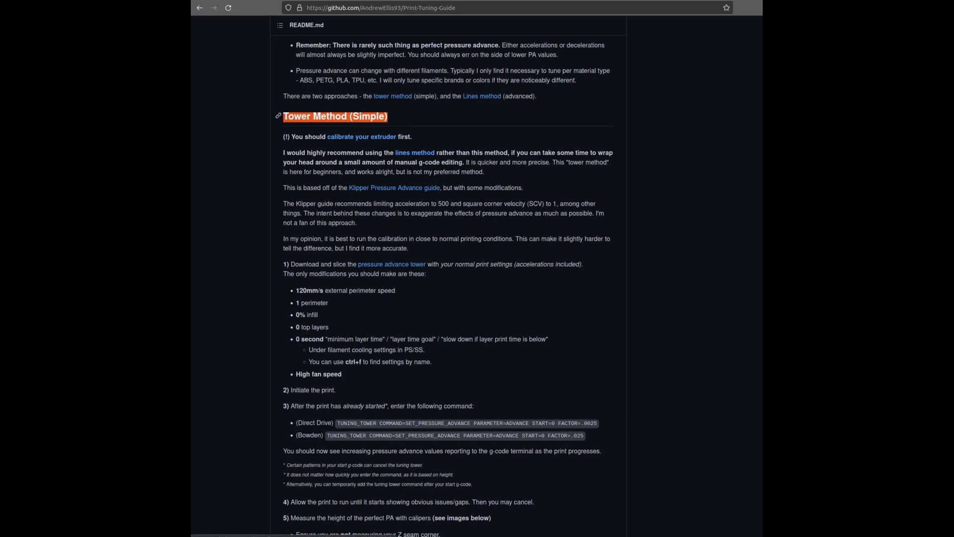
scroll("down", 3)
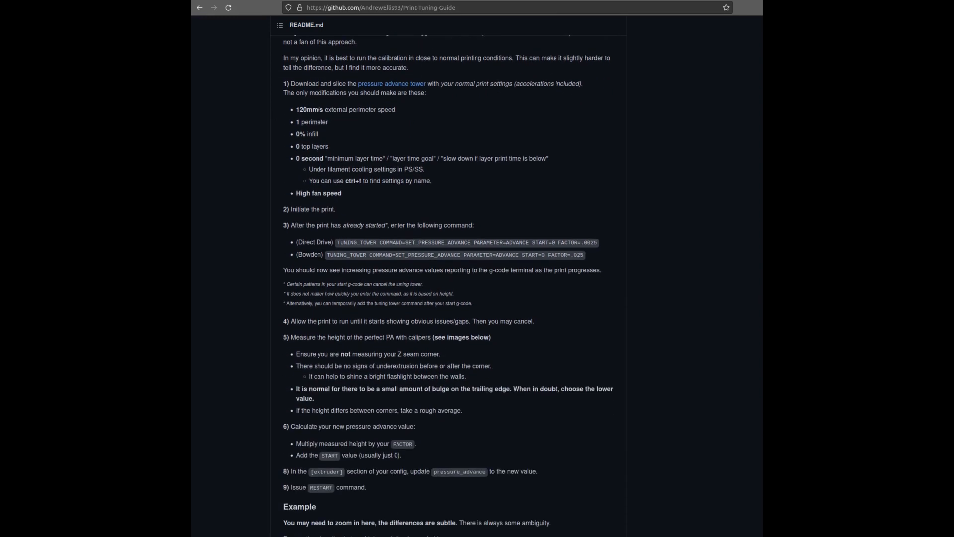
scroll("down", 3)
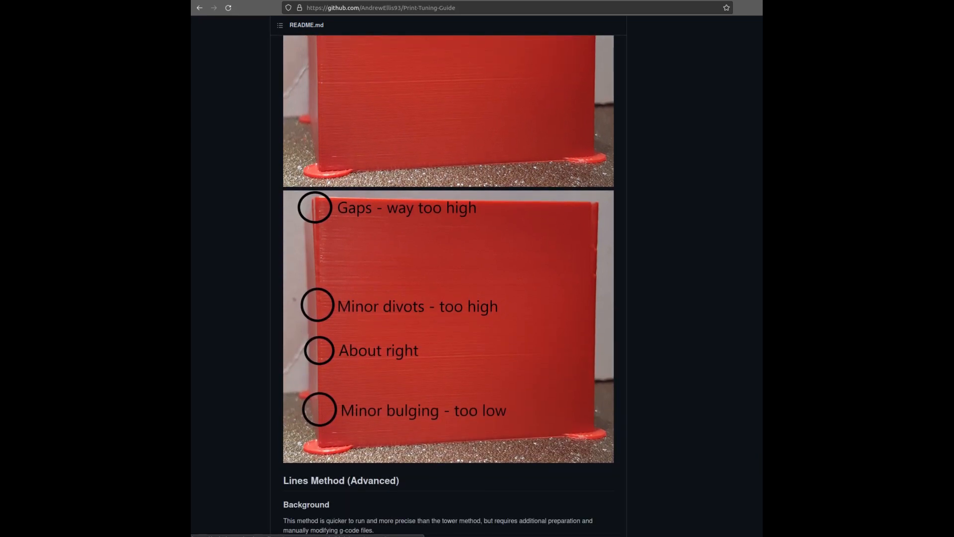
scroll("down", 3)
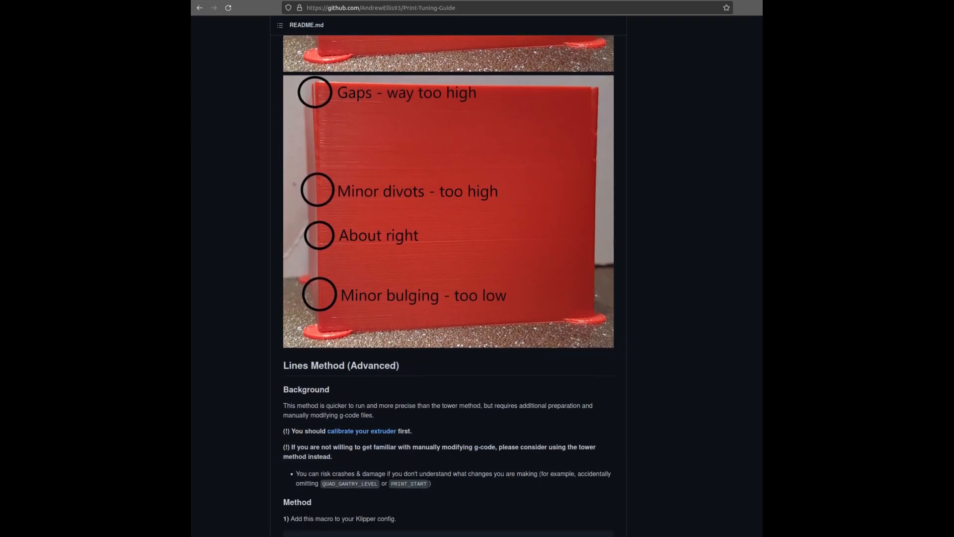
scroll("down", 3)
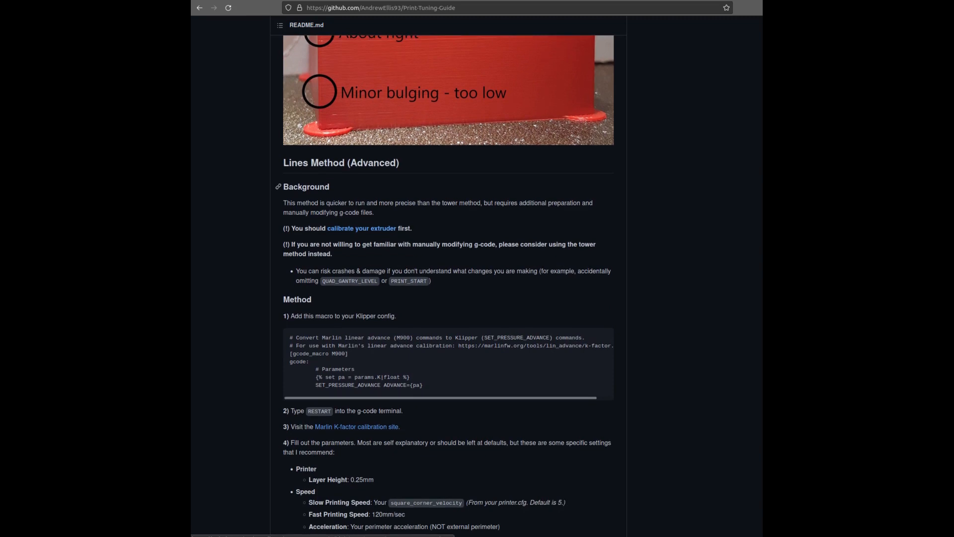
double_click(341, 162)
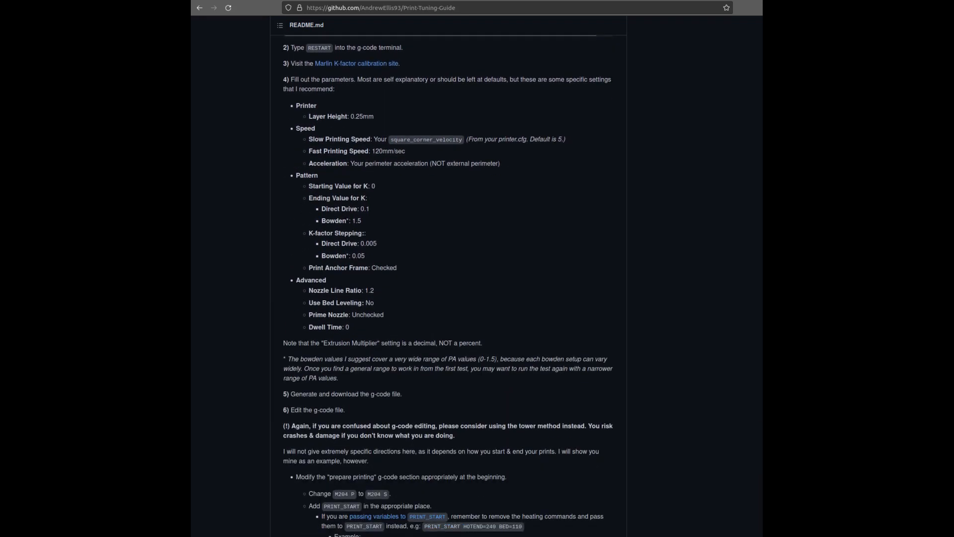
scroll("down", 3)
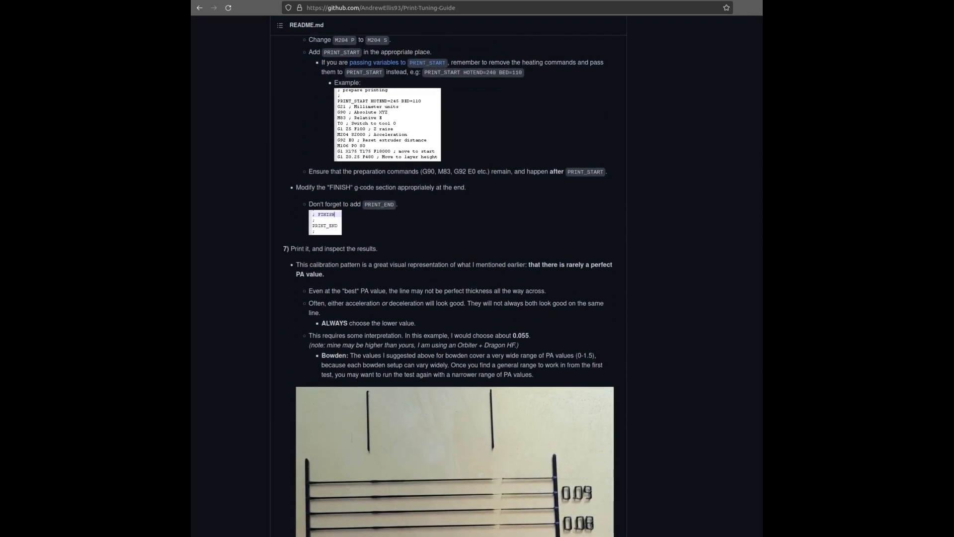
scroll("down", 3)
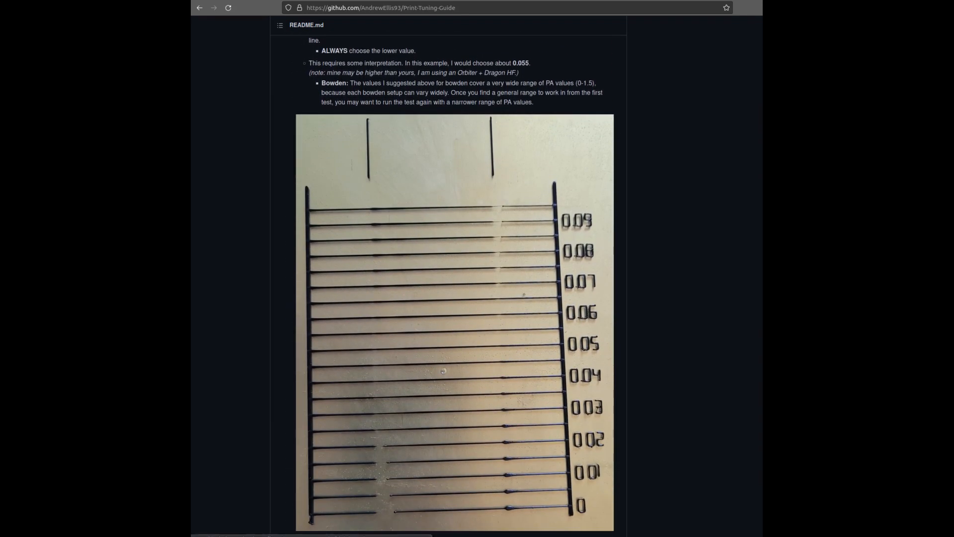
scroll("down", 3)
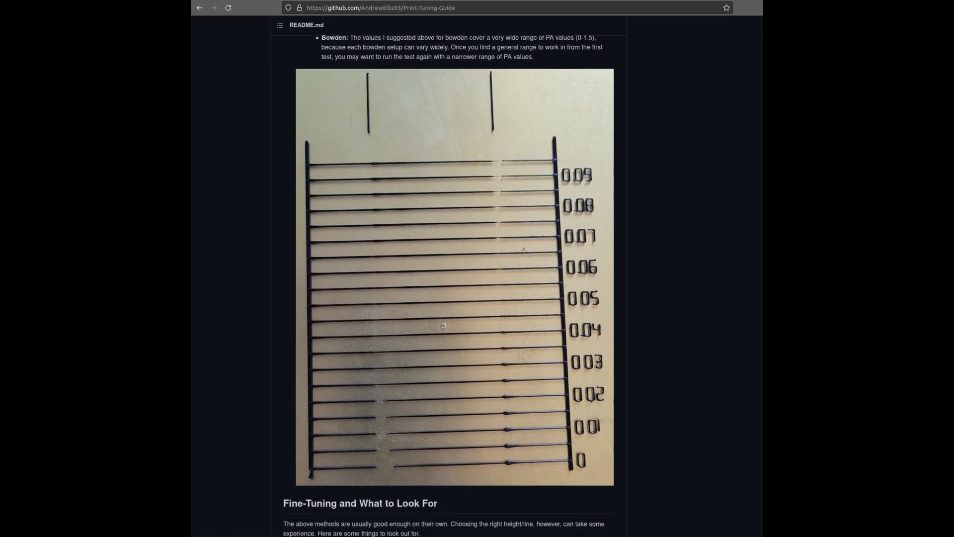